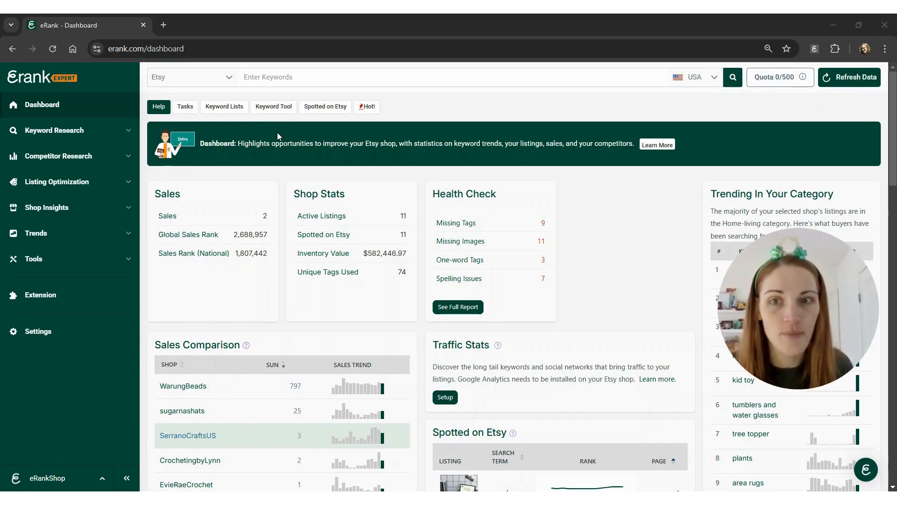
Go to the Keyword Tool page via the dashboard shortcut under the search bar.
{"action": "left_click", "coordinate": [273, 107]}
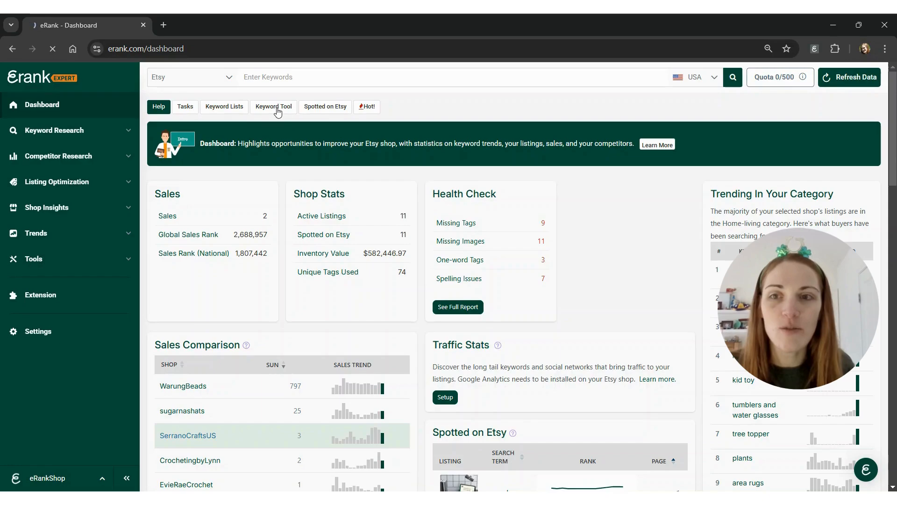
{"action": "left_click", "coordinate": [273, 106]}
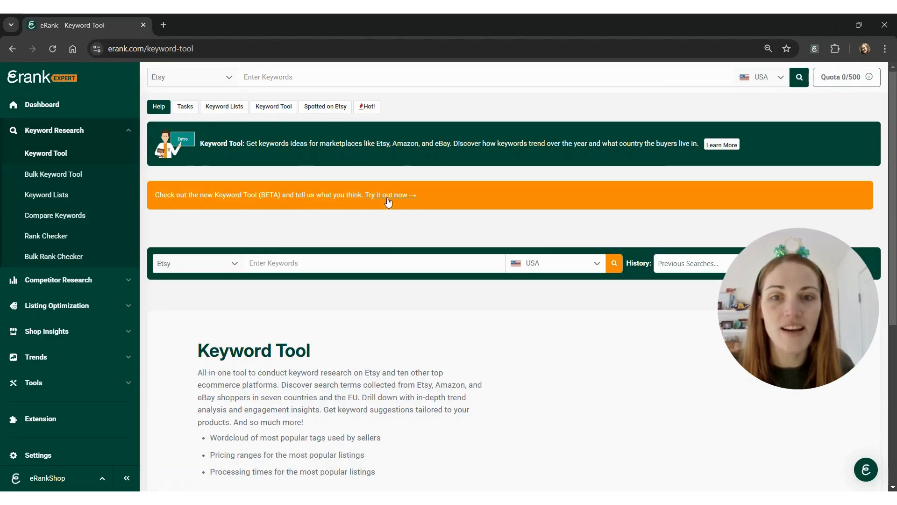
Switch to the beta Keyword Tool and search Etsy USA for 'st patricks day'.
{"action": "left_click", "coordinate": [390, 194]}
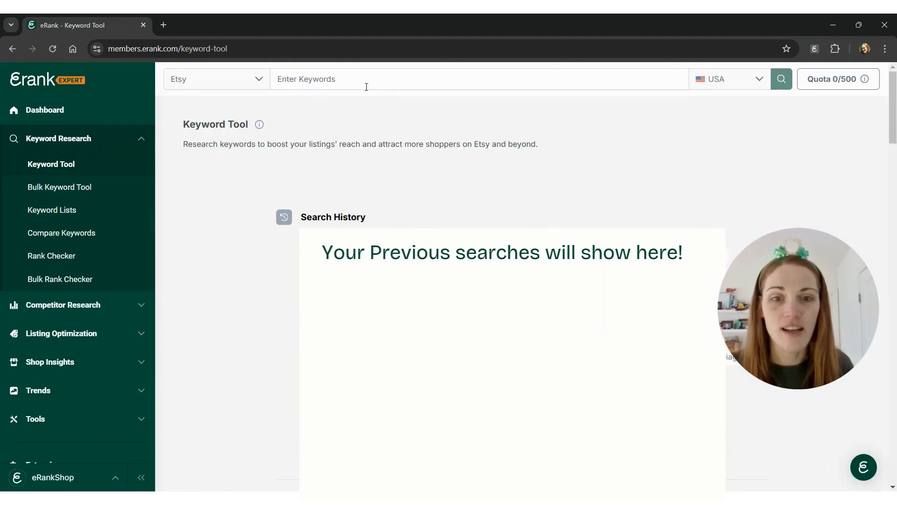
{"action": "left_click", "coordinate": [478, 79]}
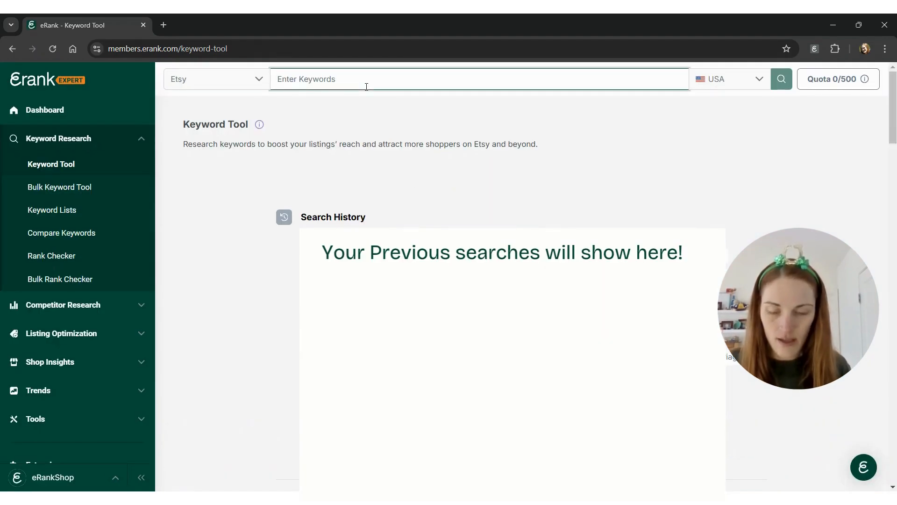
{"action": "type", "text": "st patricks day"}
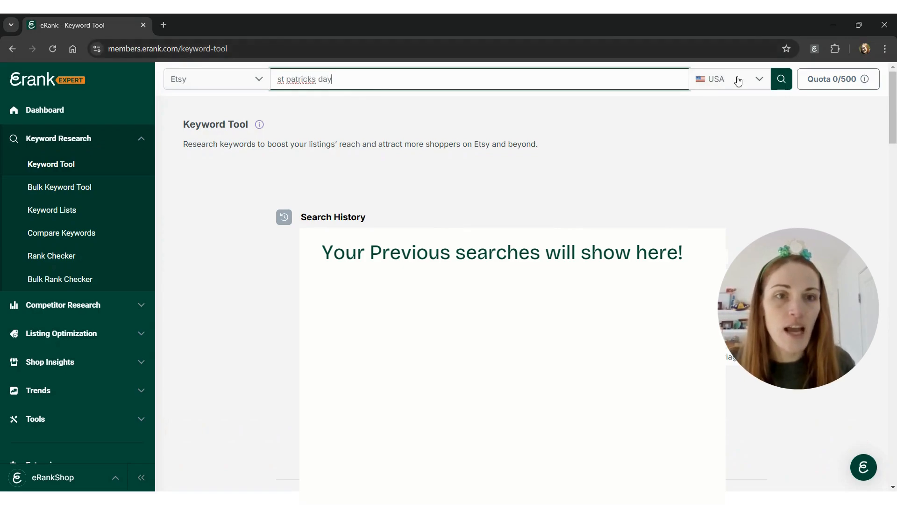
{"action": "left_click", "coordinate": [781, 79]}
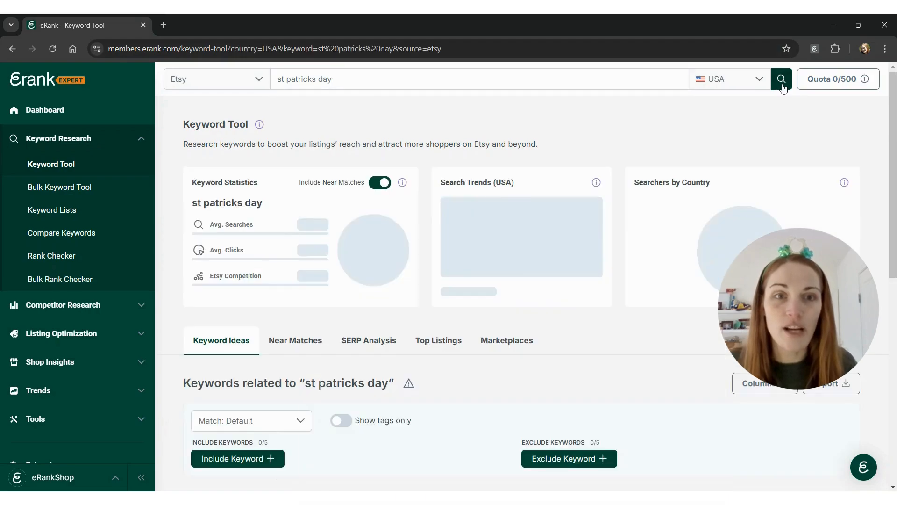
Load the 'st patricks day' results showing about 3,270 searches and 314,043 competition.
{"action": "left_click", "coordinate": [781, 79]}
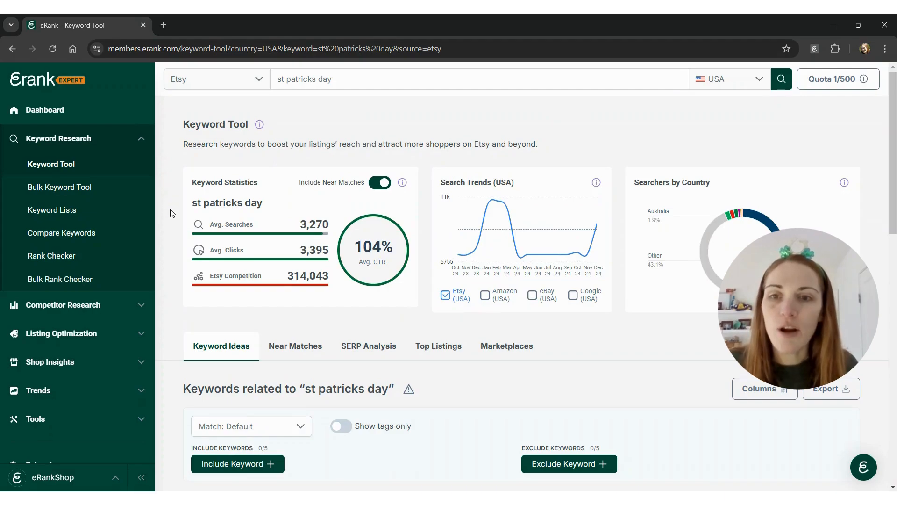
{"action": "mouse_move", "coordinate": [163, 223]}
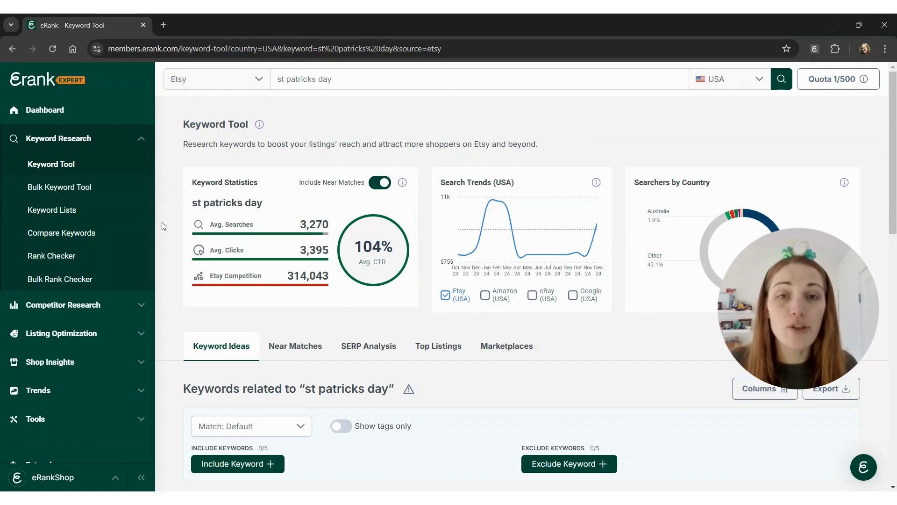
{"action": "mouse_move", "coordinate": [174, 229]}
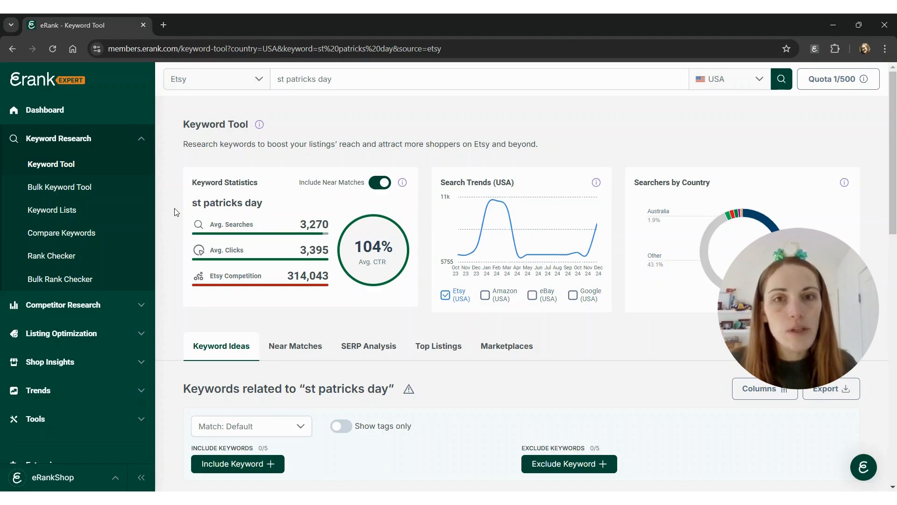
{"action": "mouse_move", "coordinate": [169, 225]}
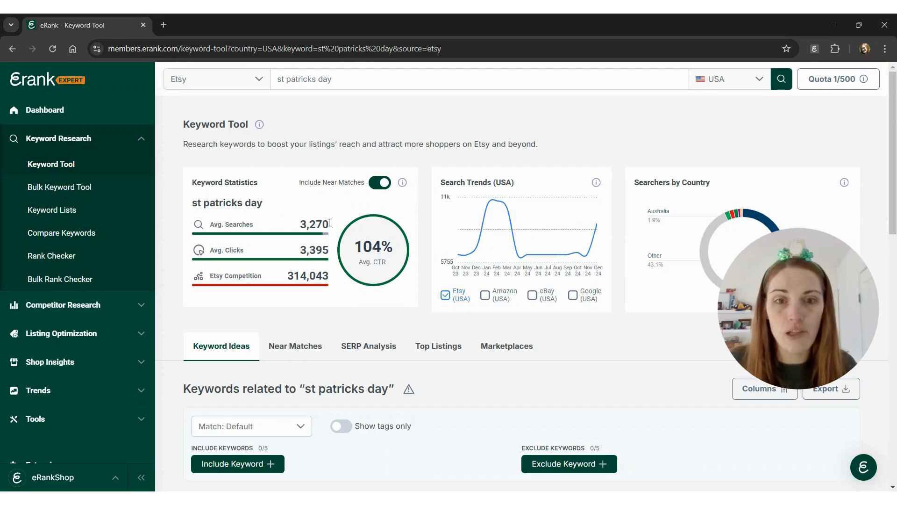
{"action": "mouse_move", "coordinate": [491, 205]}
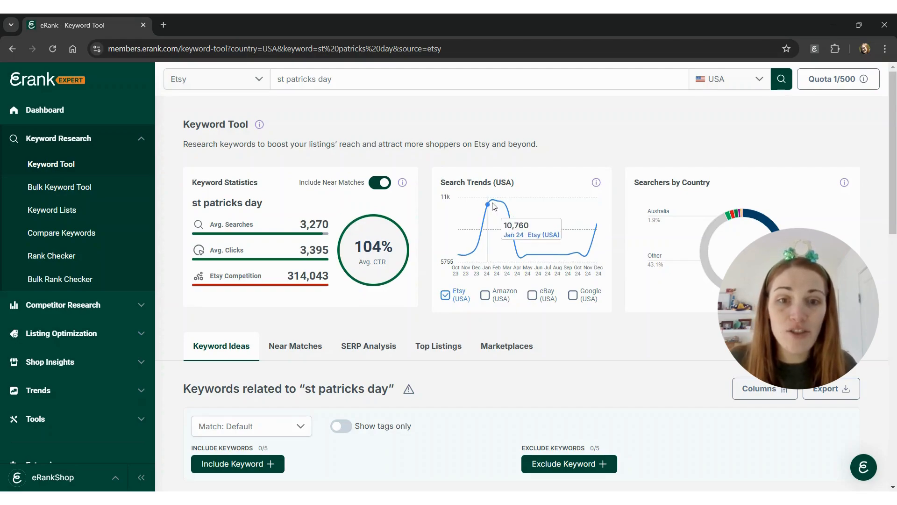
{"action": "mouse_move", "coordinate": [499, 204]}
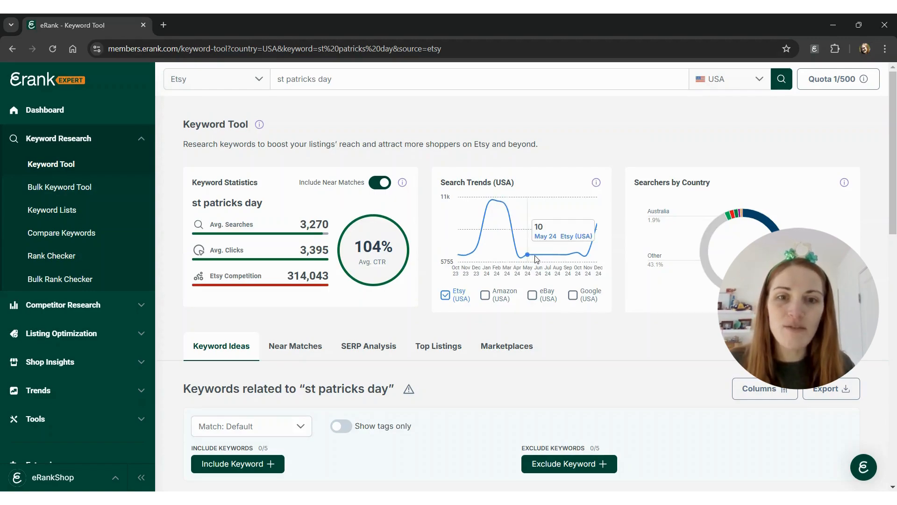
{"action": "mouse_move", "coordinate": [548, 254]}
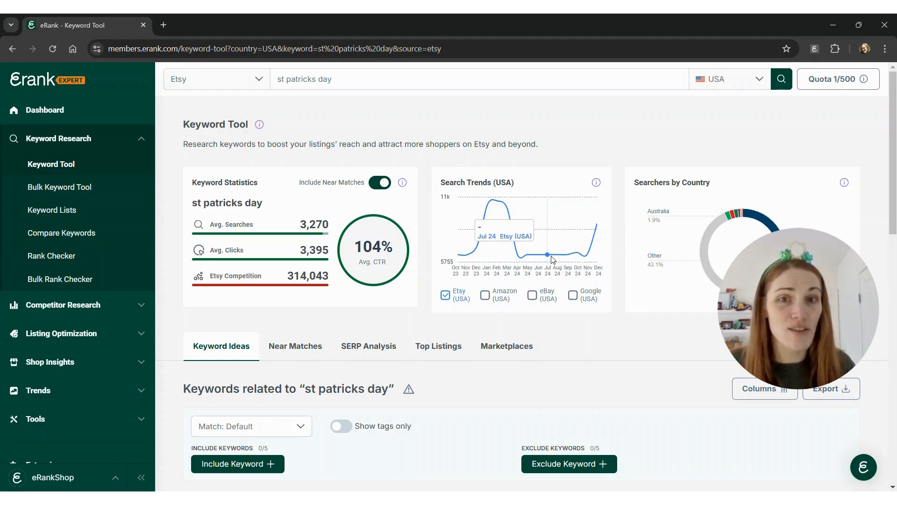
{"action": "mouse_move", "coordinate": [434, 227]}
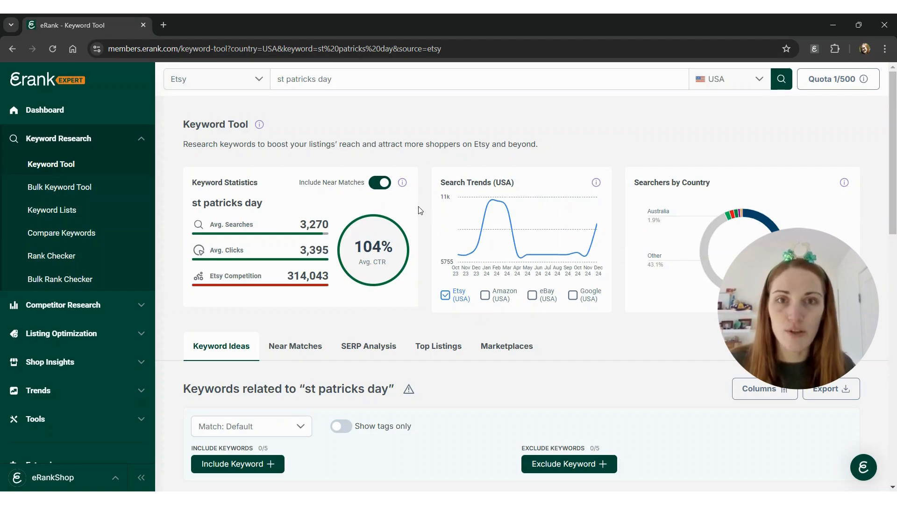
{"action": "mouse_move", "coordinate": [431, 250]}
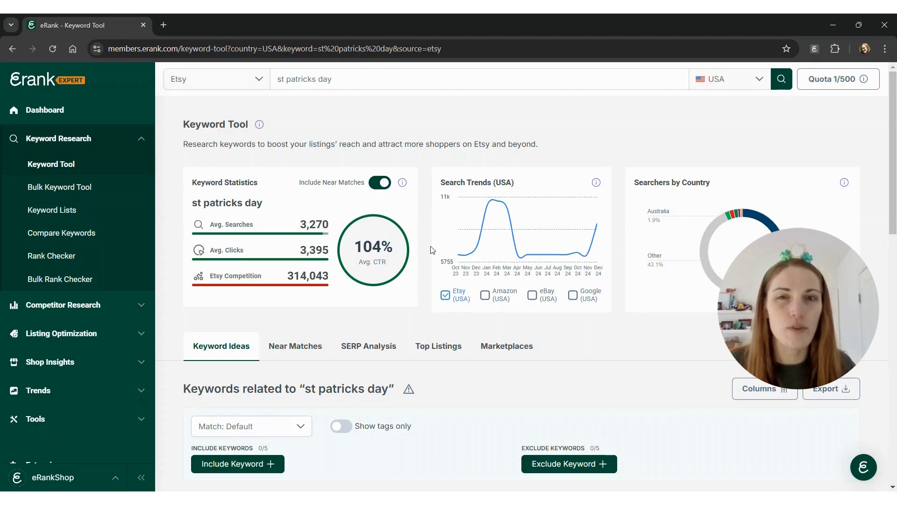
{"action": "mouse_move", "coordinate": [602, 231]}
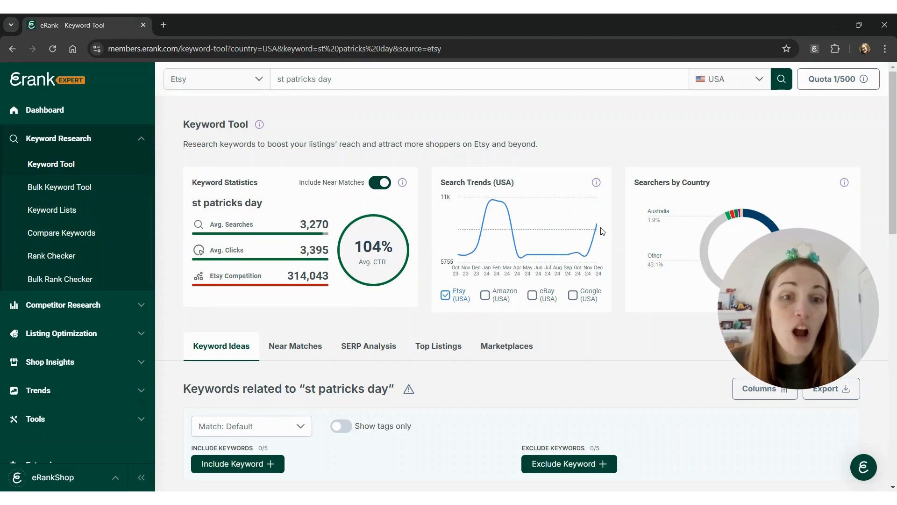
{"action": "mouse_move", "coordinate": [596, 229]}
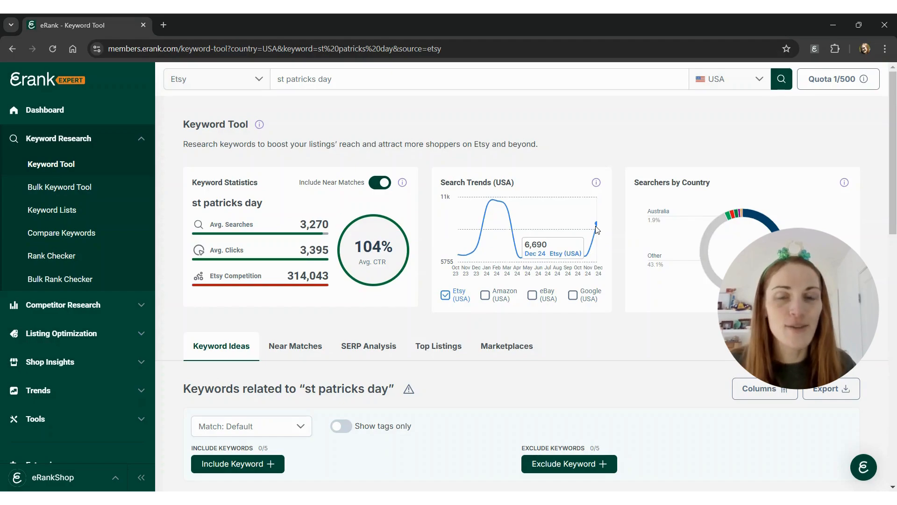
{"action": "mouse_move", "coordinate": [428, 238]}
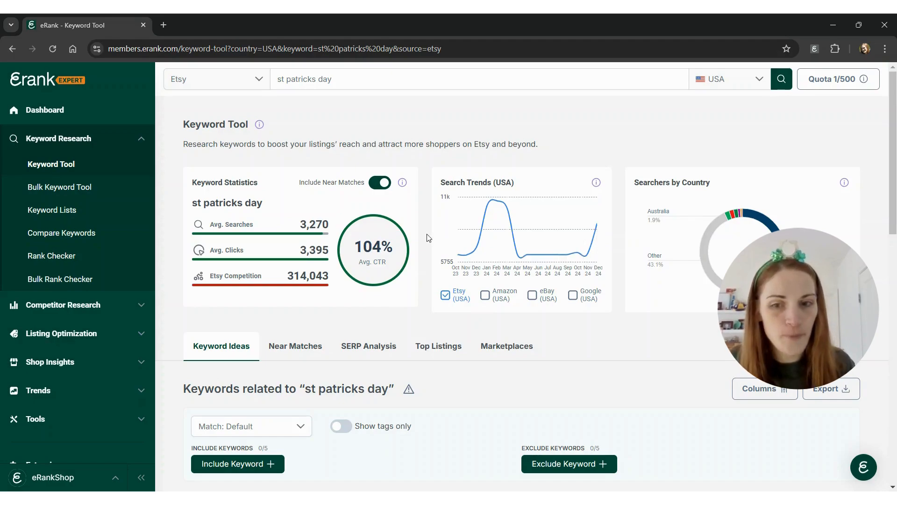
{"action": "scroll", "scroll_direction": "down", "scroll_amount": 3}
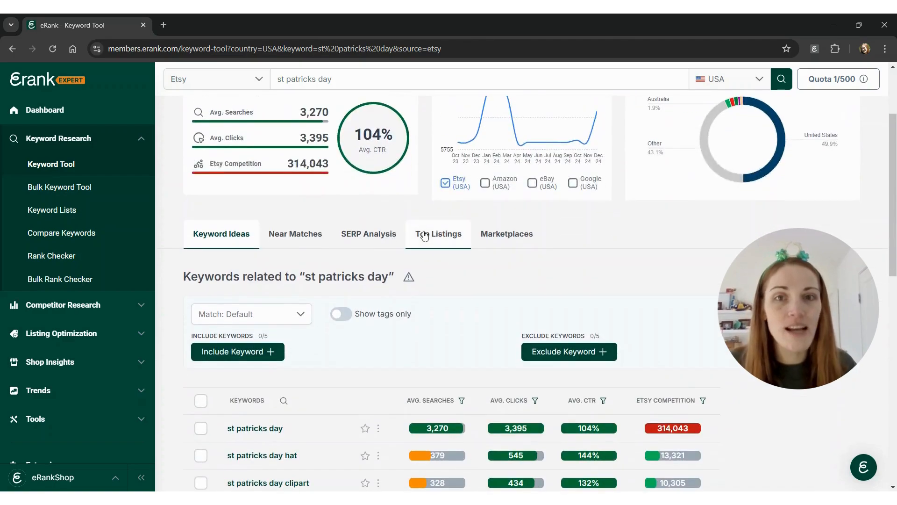
{"action": "scroll", "scroll_direction": "down", "scroll_amount": 3}
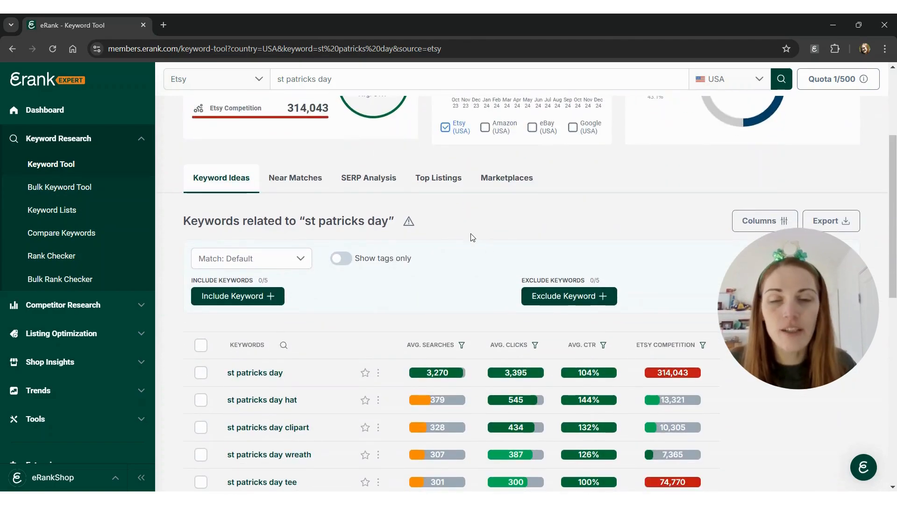
{"action": "scroll", "scroll_direction": "down", "scroll_amount": 3}
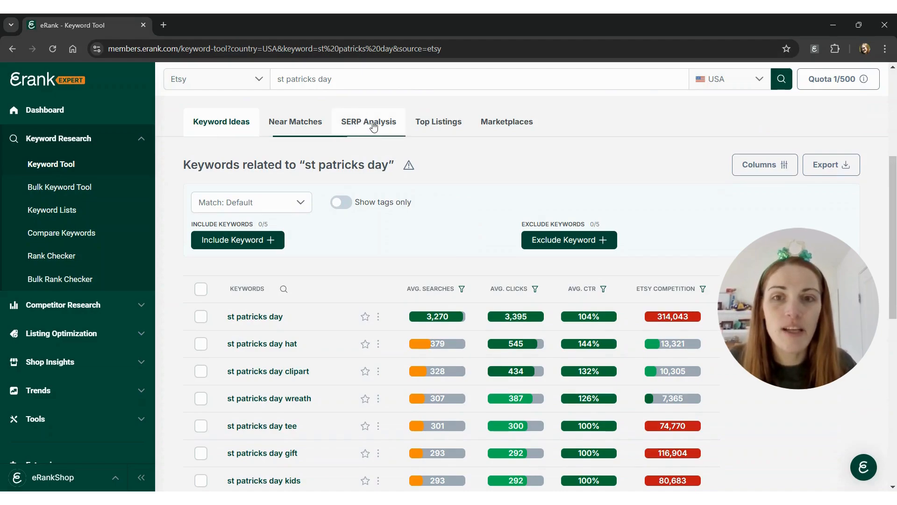
Review the SERP Analysis stats, Most Popular Tags and Most Popular Categories for 'st patricks day'.
{"action": "left_click", "coordinate": [369, 121]}
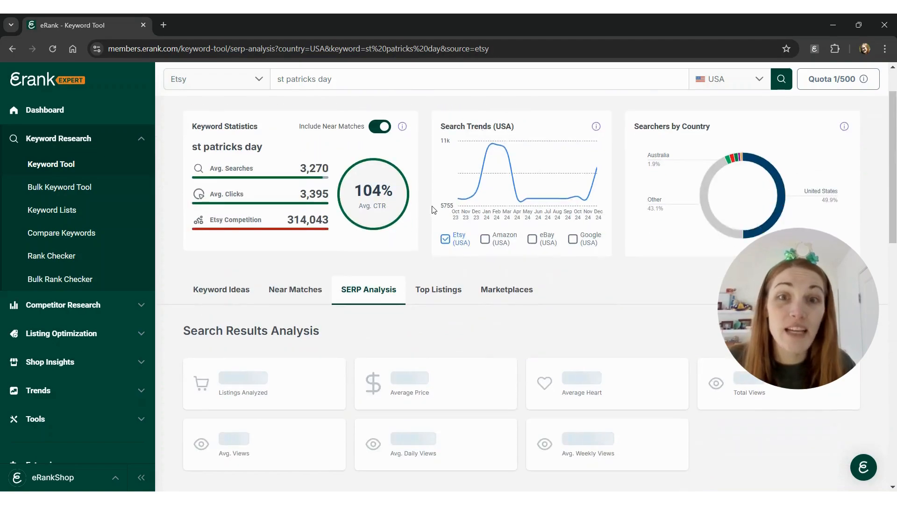
{"action": "scroll", "scroll_direction": "down", "scroll_amount": 3}
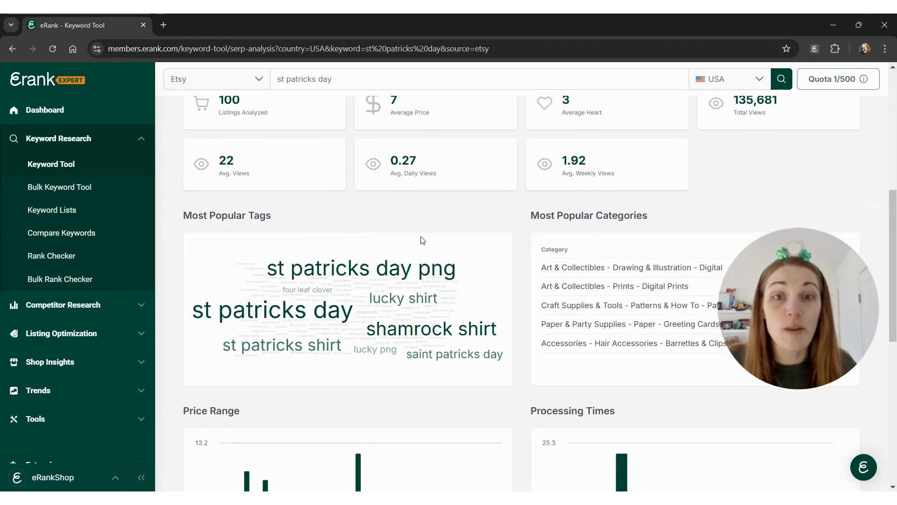
{"action": "mouse_move", "coordinate": [518, 260]}
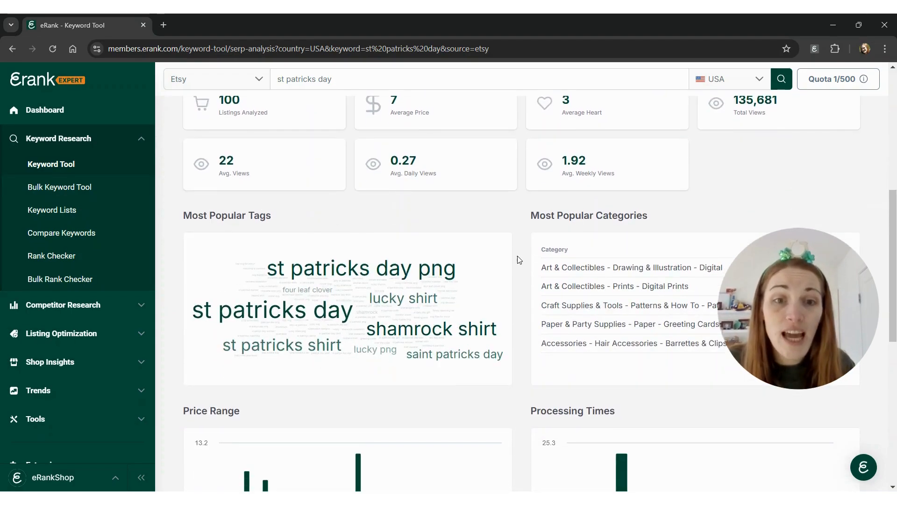
{"action": "scroll", "scroll_direction": "down", "scroll_amount": 3}
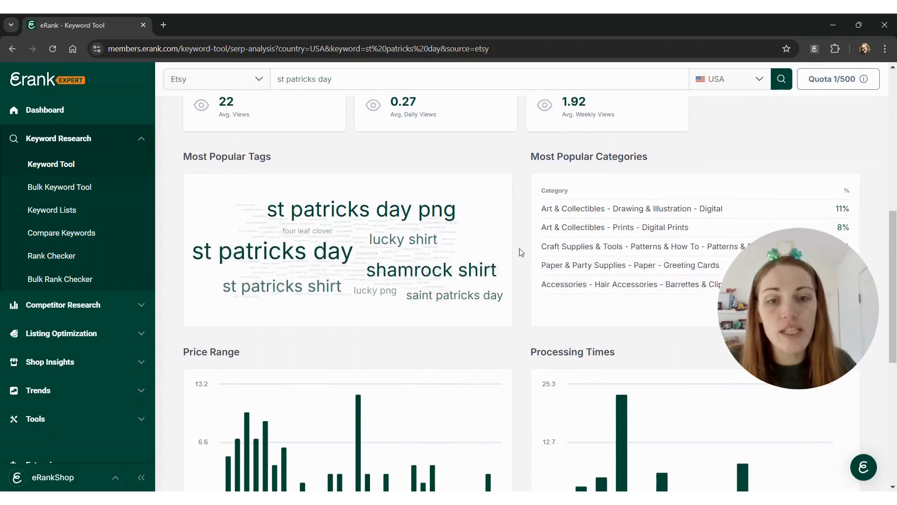
{"action": "scroll", "scroll_direction": "down", "scroll_amount": 3}
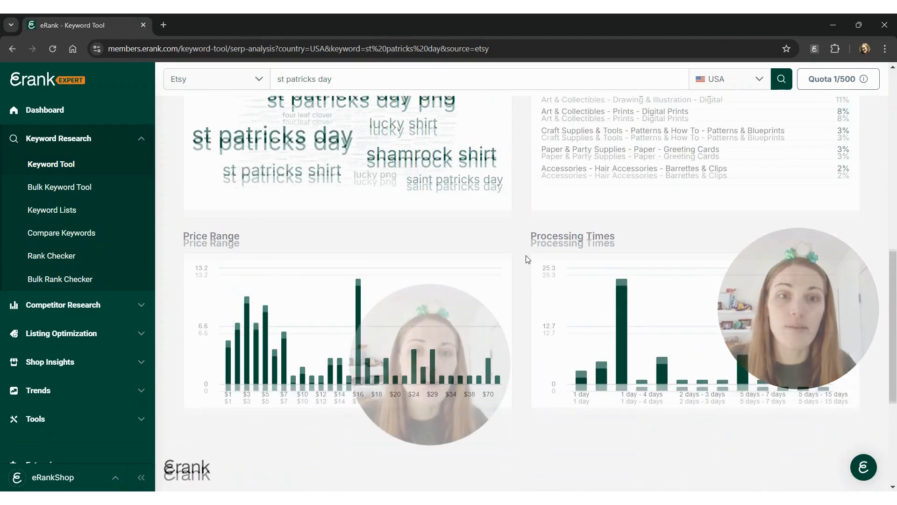
{"action": "scroll", "scroll_direction": "up", "scroll_amount": 3}
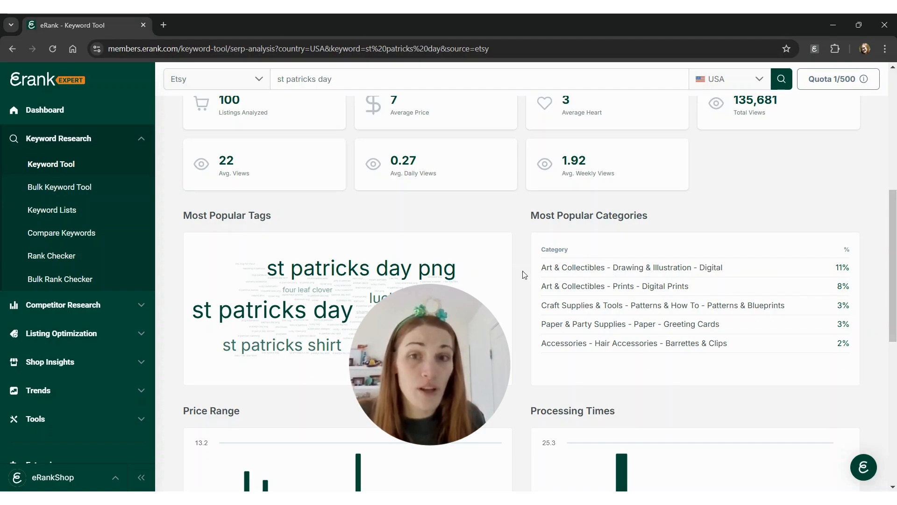
{"action": "mouse_move", "coordinate": [660, 286]}
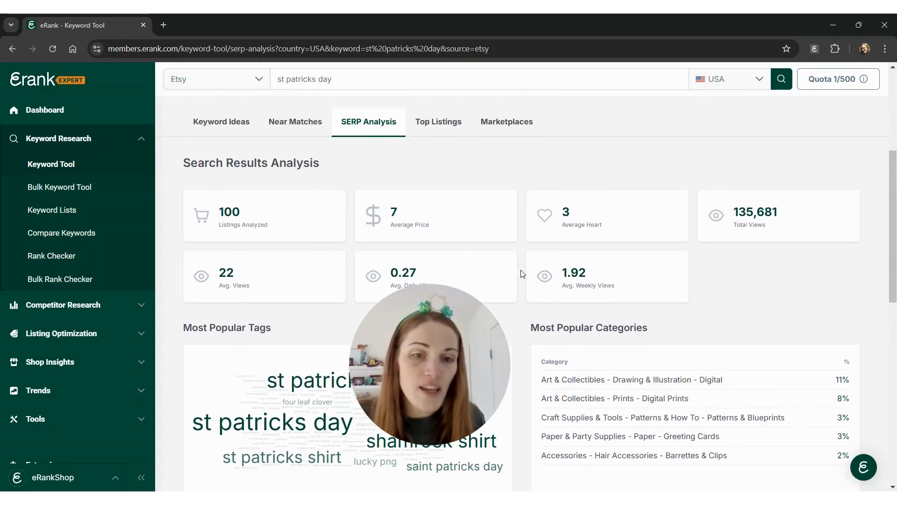
{"action": "scroll", "scroll_direction": "down", "scroll_amount": 3}
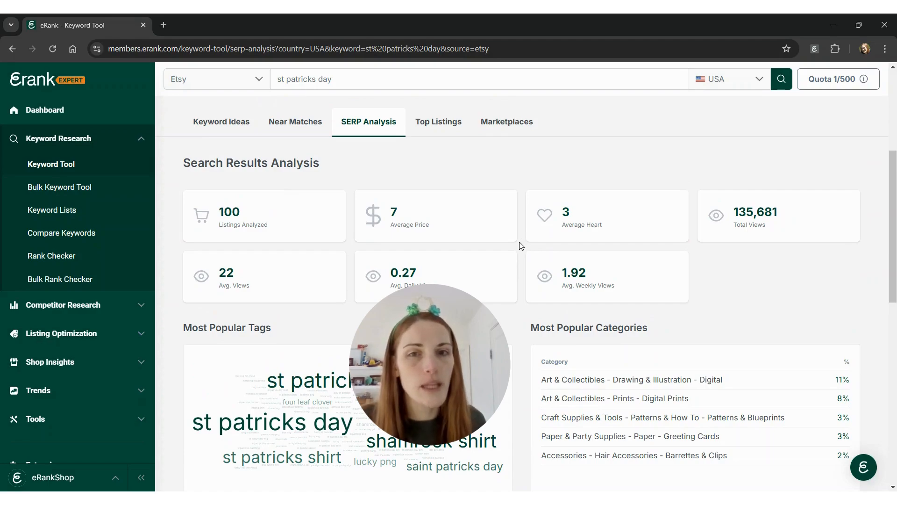
{"action": "scroll", "scroll_direction": "down", "scroll_amount": 3}
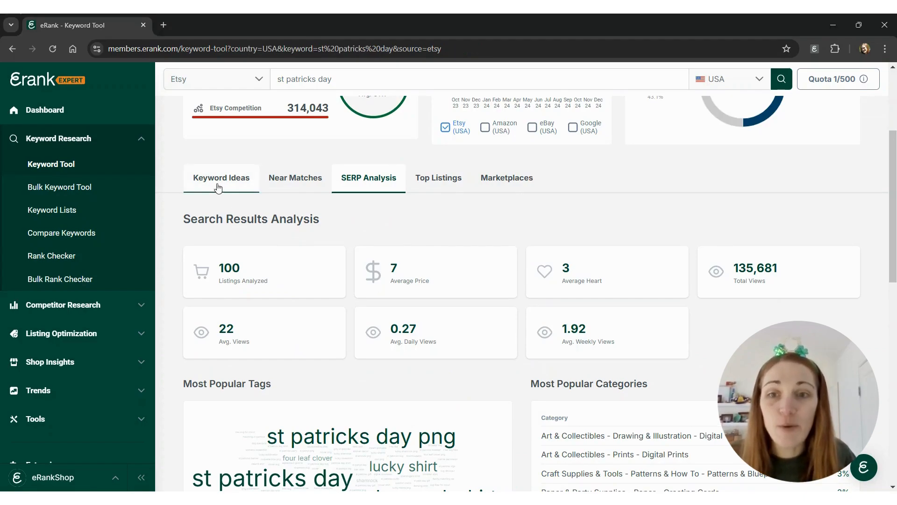
Show the Keyword Ideas table of terms related to 'st patricks day'.
{"action": "left_click", "coordinate": [221, 178]}
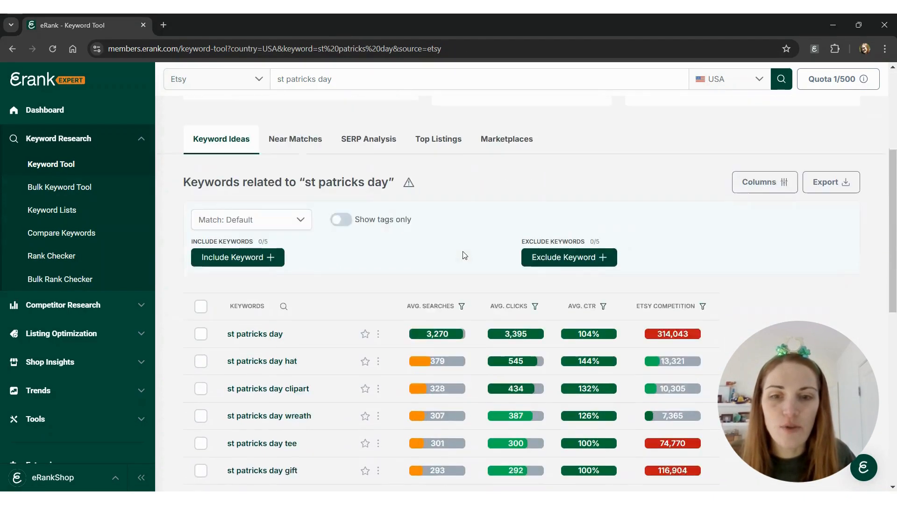
{"action": "scroll", "scroll_direction": "down", "scroll_amount": 3}
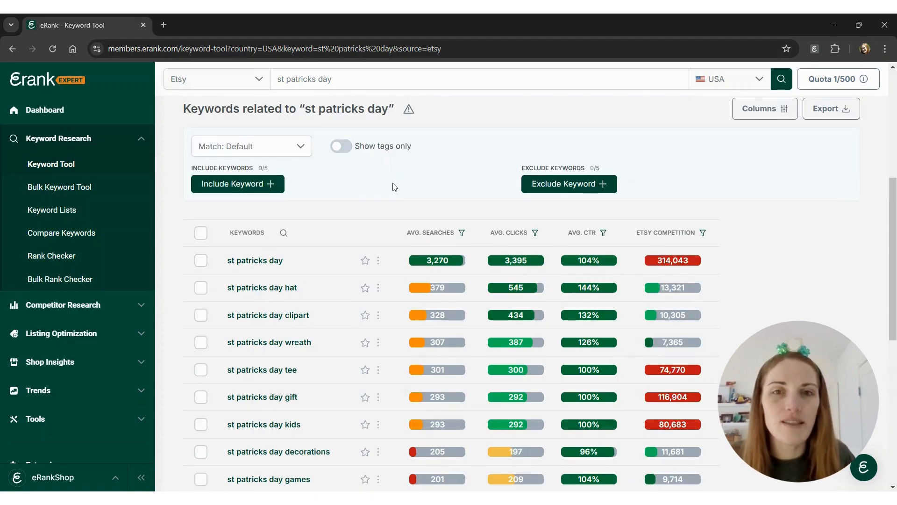
{"action": "scroll", "scroll_direction": "down", "scroll_amount": 3}
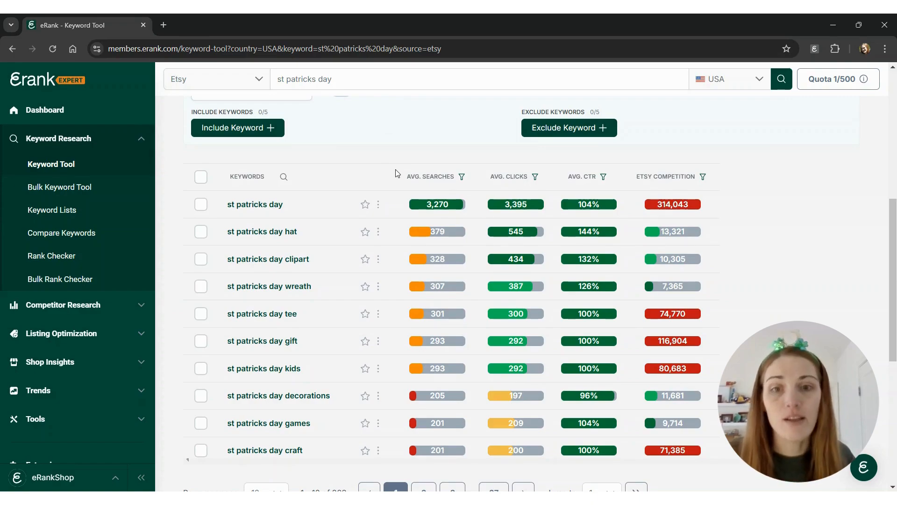
{"action": "mouse_move", "coordinate": [391, 181]}
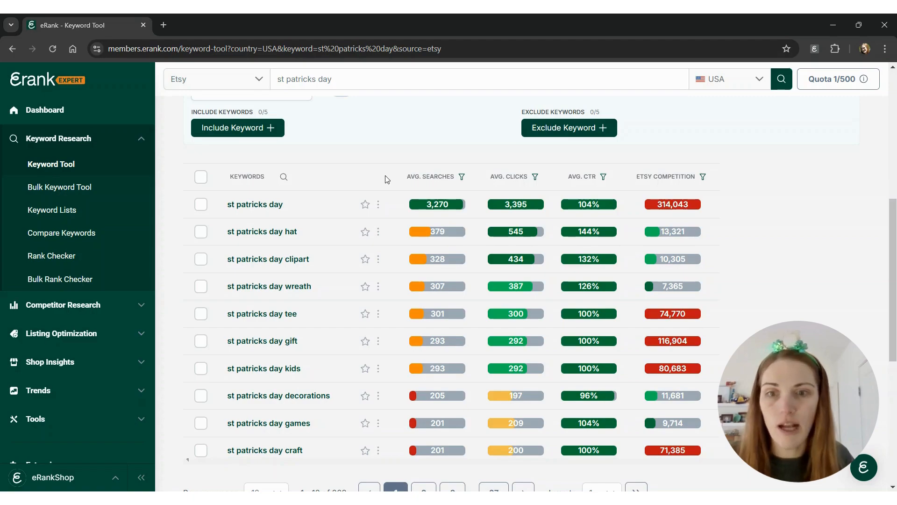
{"action": "mouse_move", "coordinate": [280, 211]}
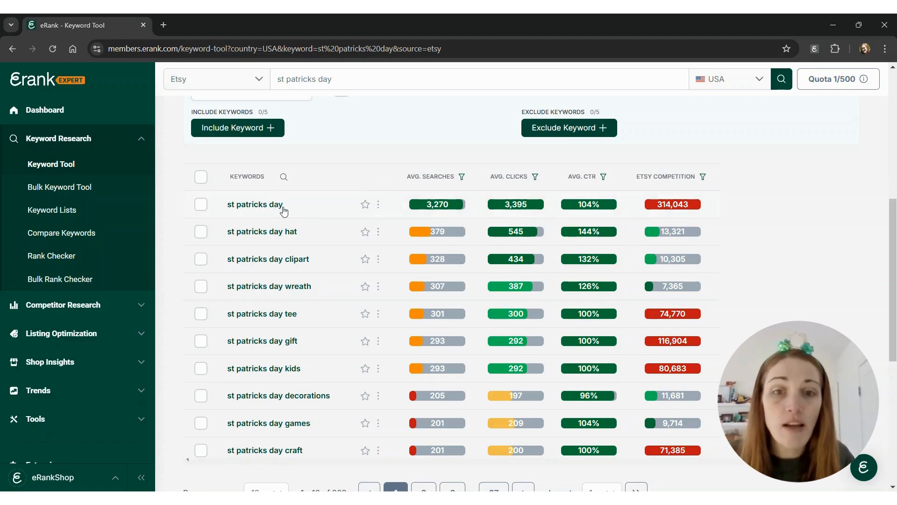
{"action": "mouse_move", "coordinate": [422, 206]}
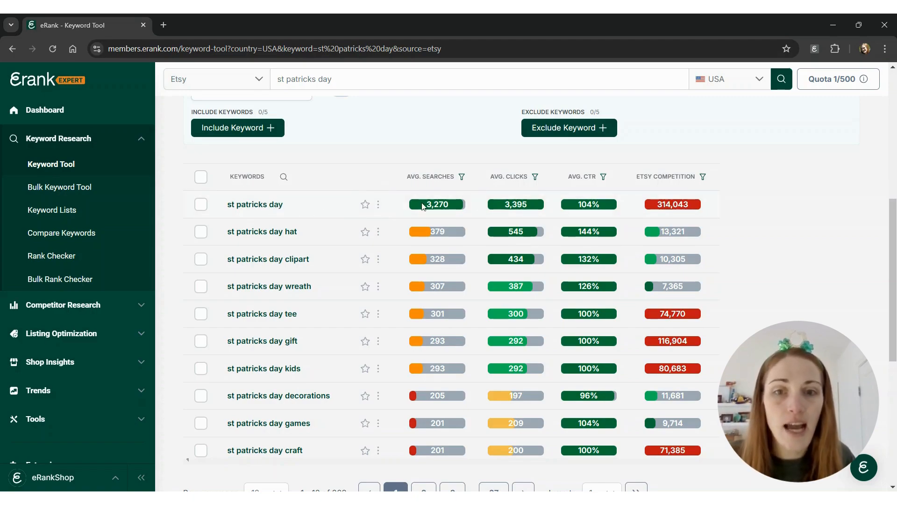
{"action": "mouse_move", "coordinate": [312, 258]}
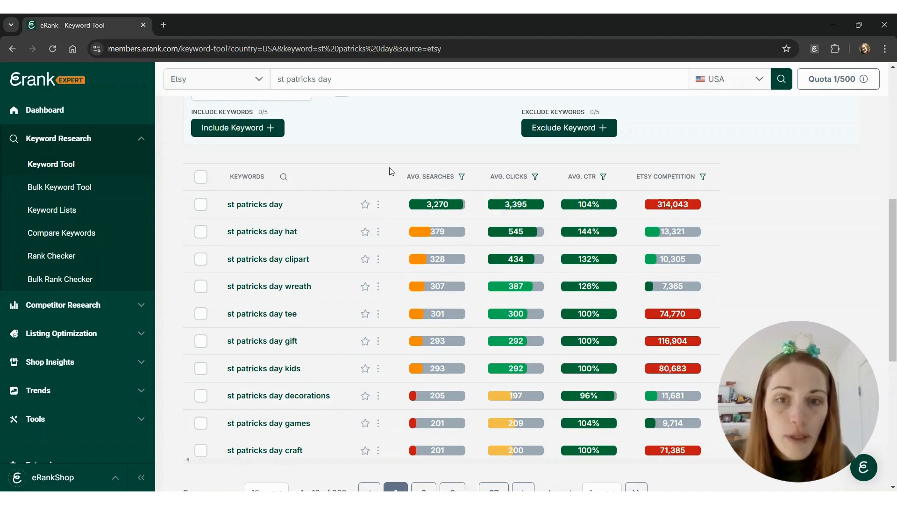
Exclude svg and png from the keyword ideas and require the word patrick.
{"action": "scroll", "scroll_direction": "up", "scroll_amount": 3}
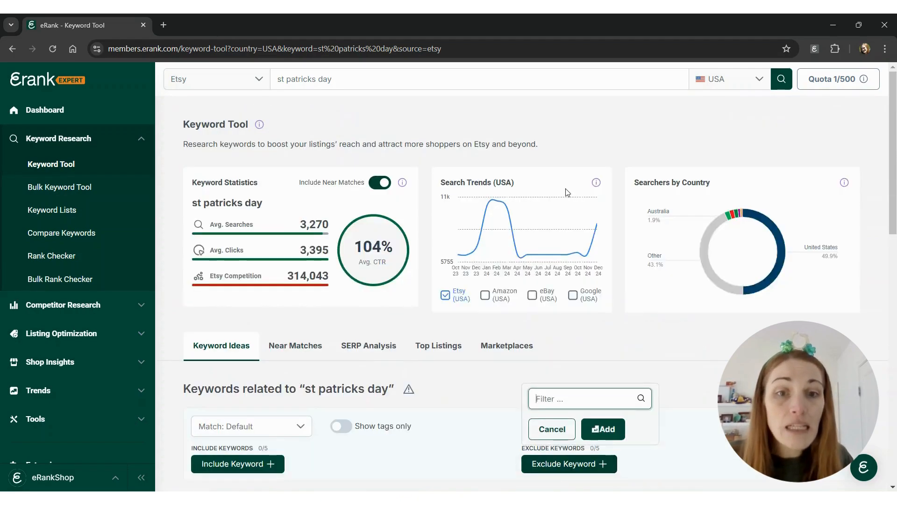
{"action": "type", "text": "sv"}
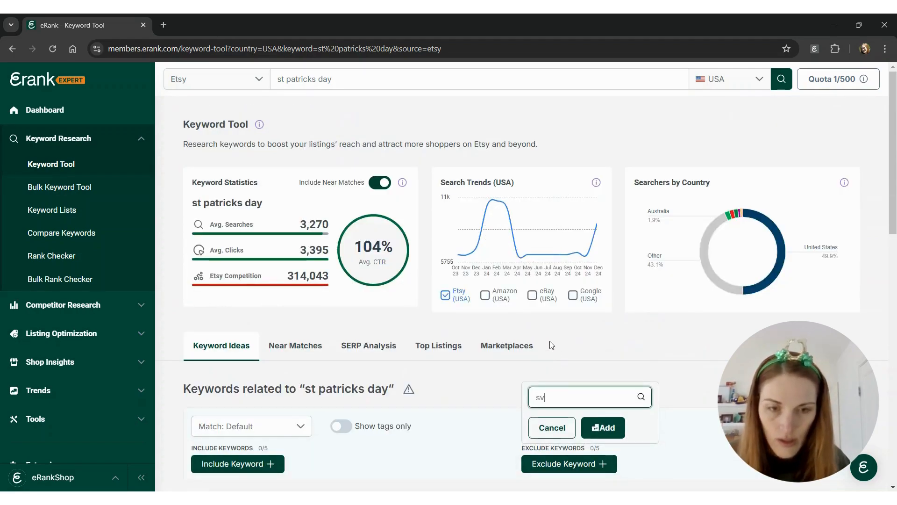
{"action": "left_click", "coordinate": [603, 427]}
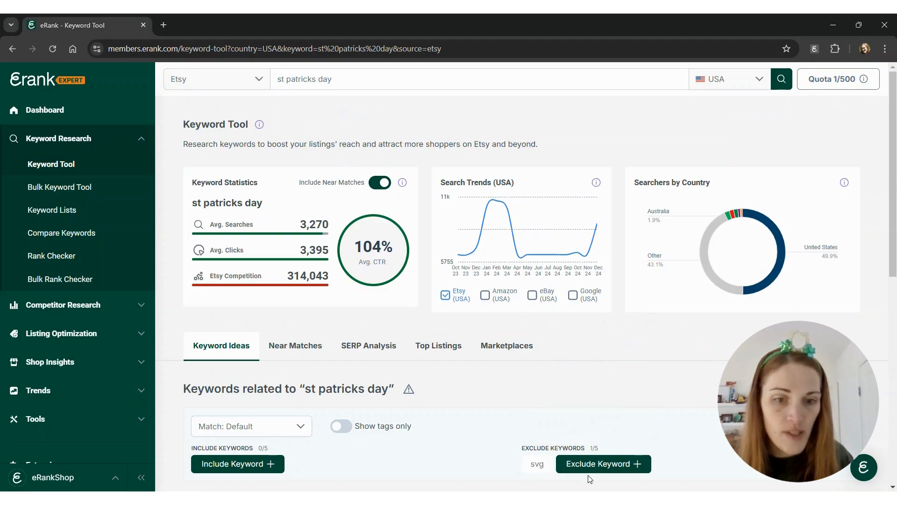
{"action": "type", "text": "pn"}
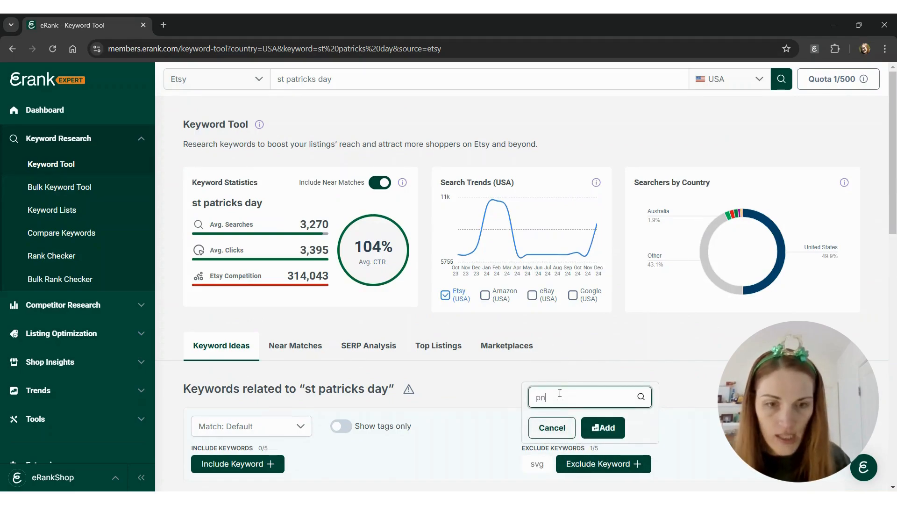
{"action": "left_click", "coordinate": [602, 427]}
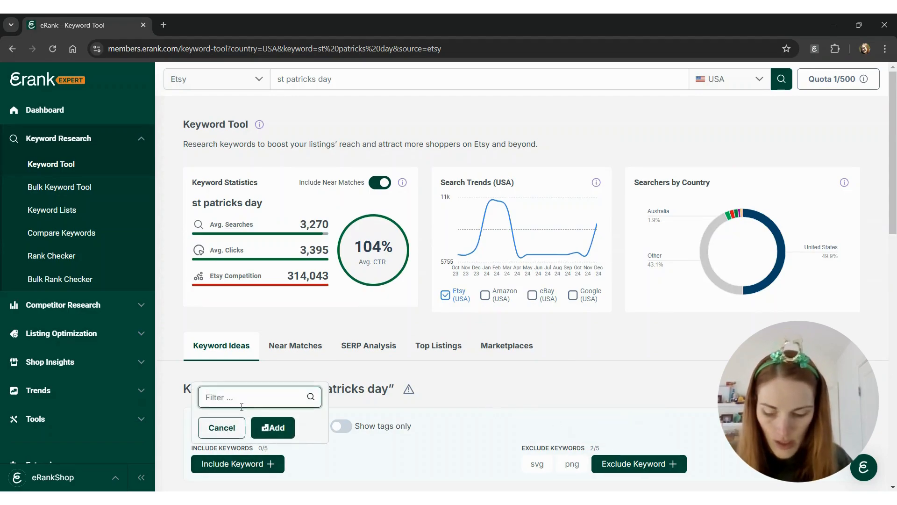
{"action": "type", "text": "patrick"}
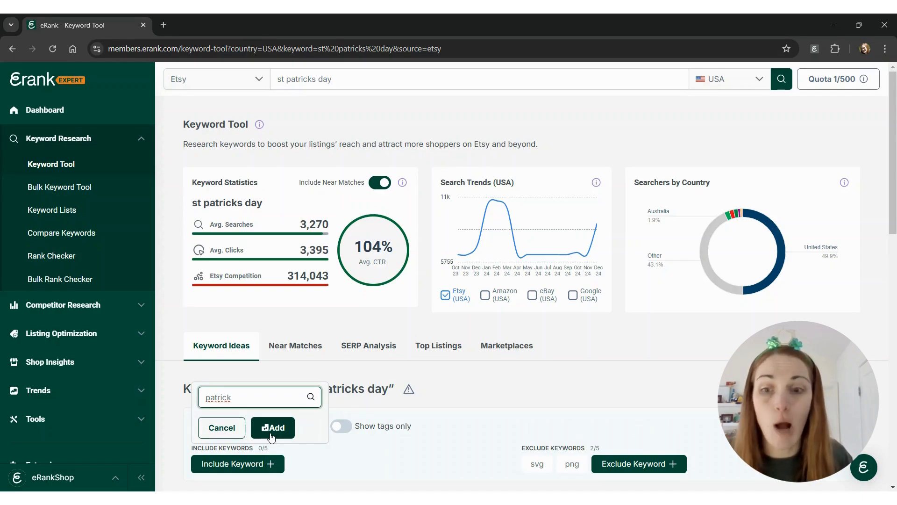
{"action": "left_click", "coordinate": [273, 428]}
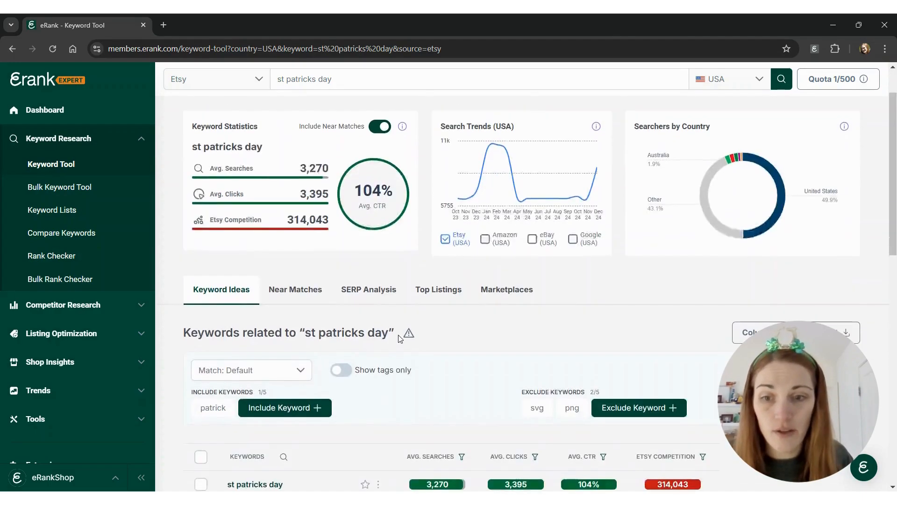
Sort the filtered keyword ideas by average searches, highest first.
{"action": "scroll", "scroll_direction": "down", "scroll_amount": 3}
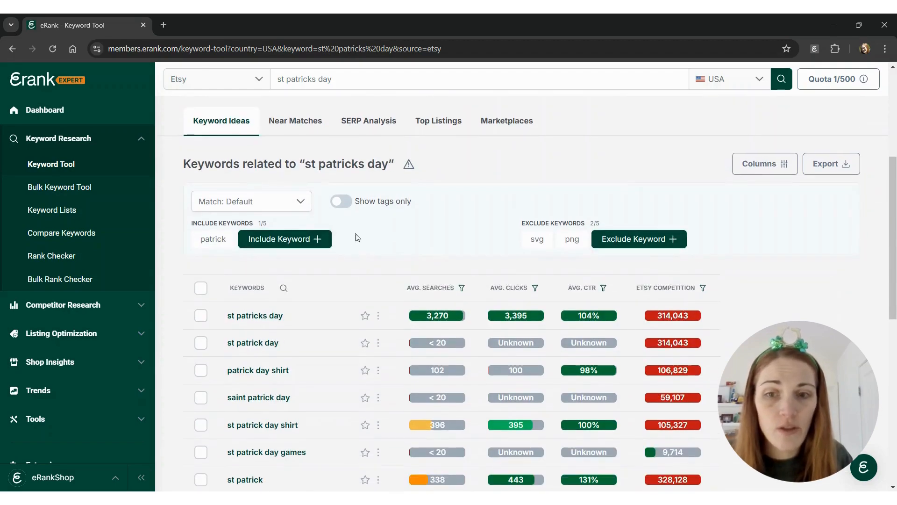
{"action": "scroll", "scroll_direction": "down", "scroll_amount": 3}
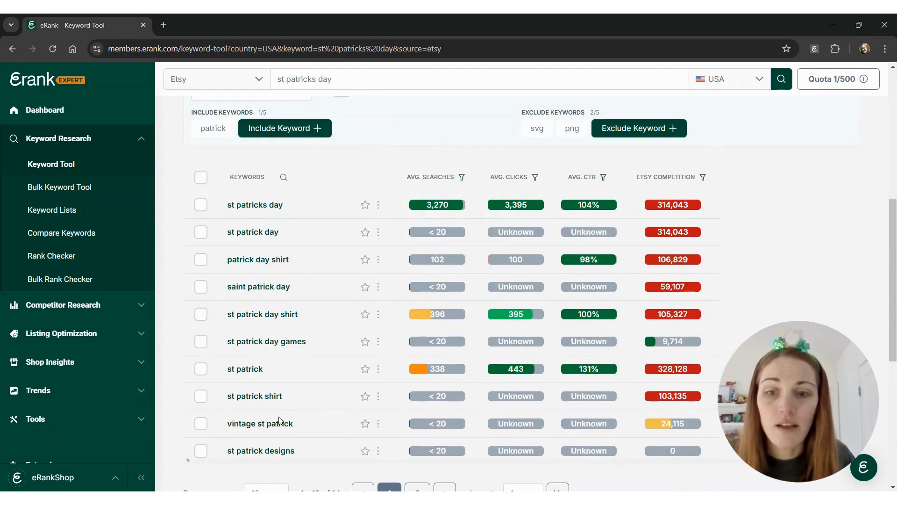
{"action": "mouse_move", "coordinate": [436, 179]}
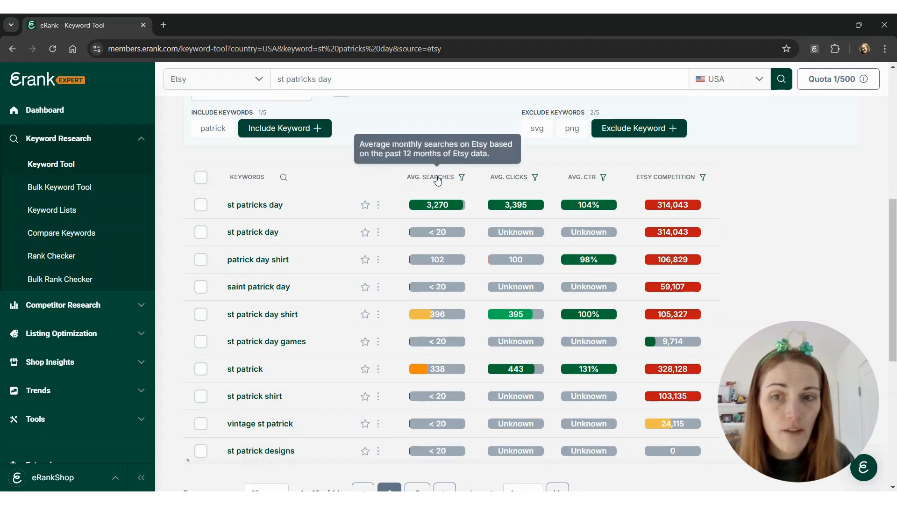
{"action": "left_click", "coordinate": [430, 176]}
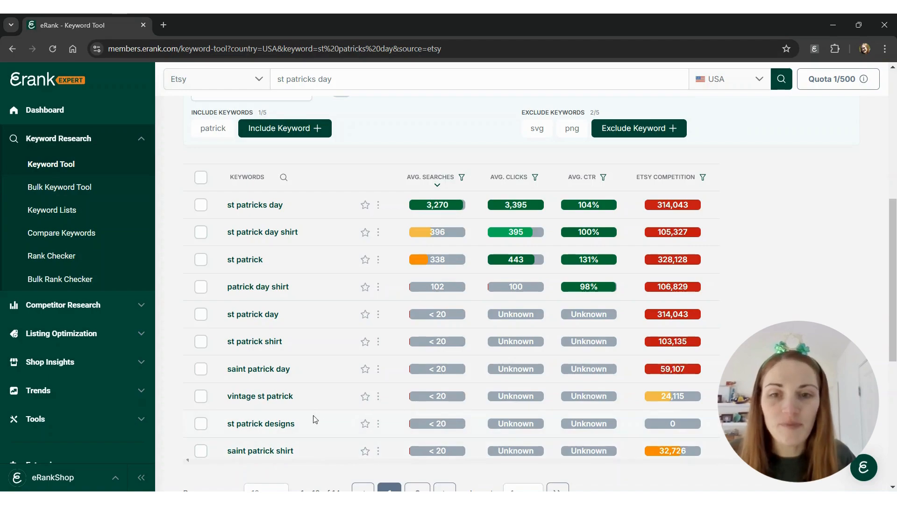
{"action": "mouse_move", "coordinate": [337, 338]}
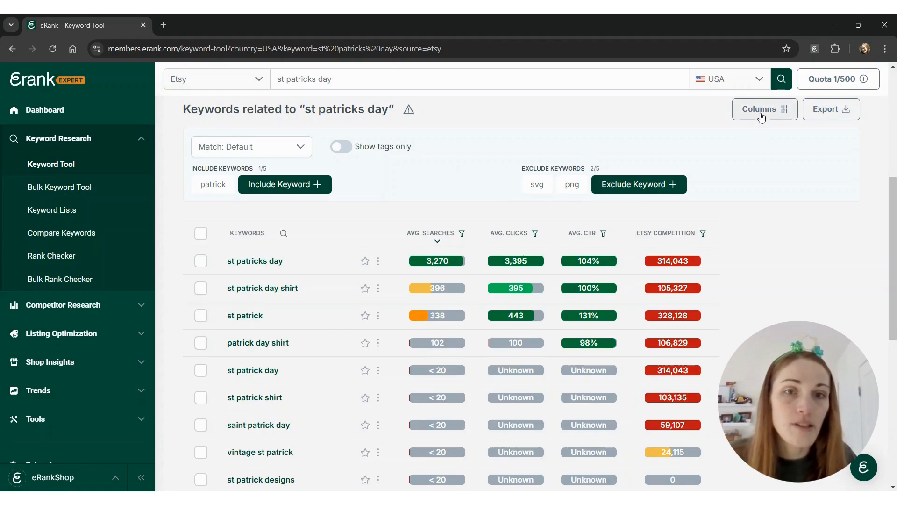
Add Search Trend, Tag Occurrences, Character Count and Google Searches columns to the table.
{"action": "left_click", "coordinate": [763, 109]}
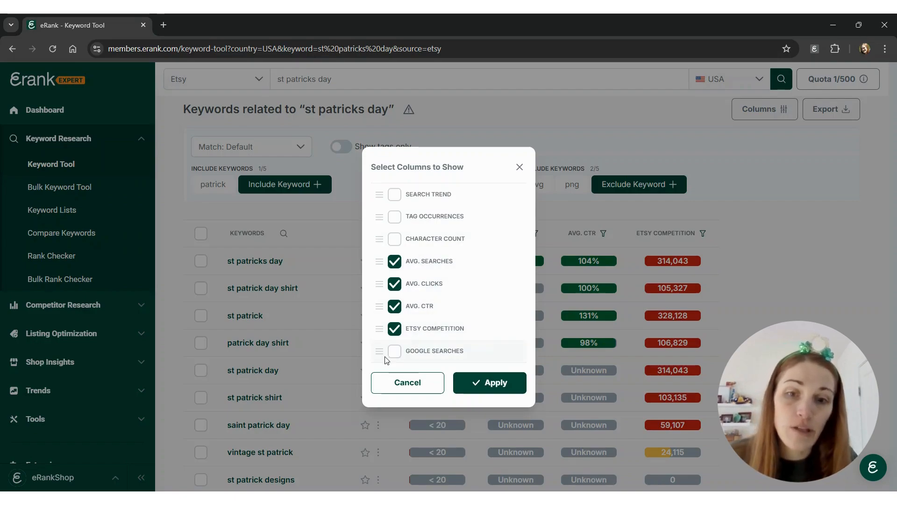
{"action": "left_click", "coordinate": [394, 239]}
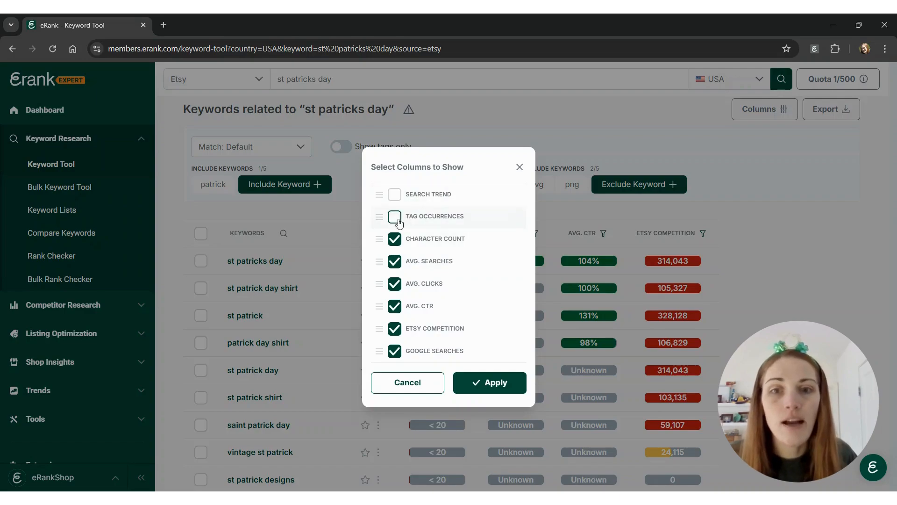
{"action": "left_click", "coordinate": [394, 216]}
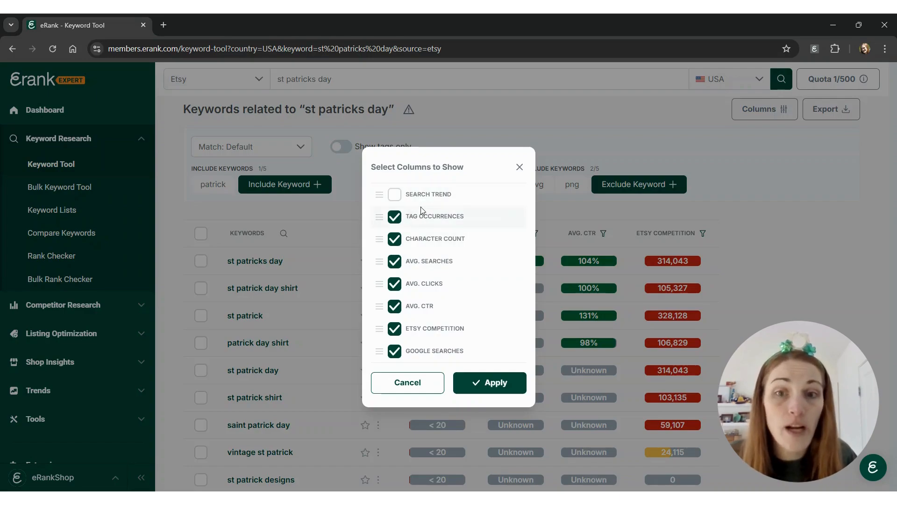
{"action": "left_click", "coordinate": [394, 194]}
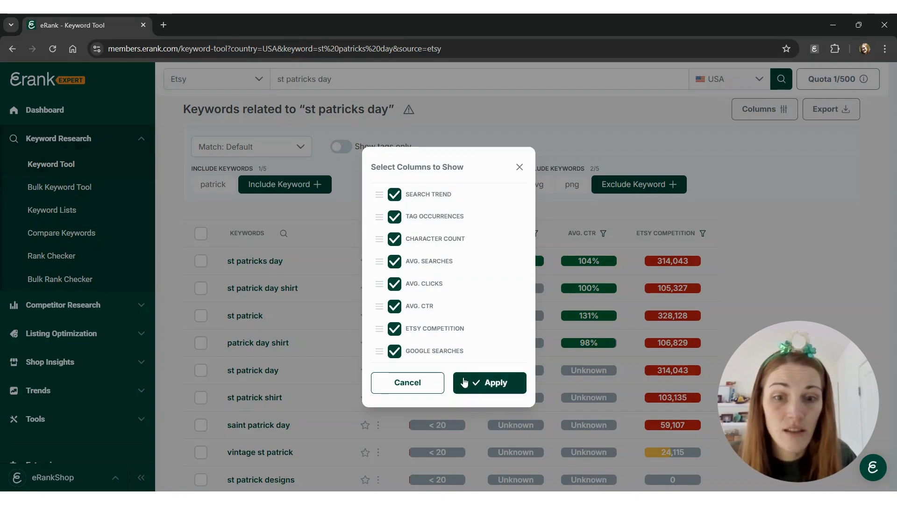
{"action": "left_click", "coordinate": [489, 382]}
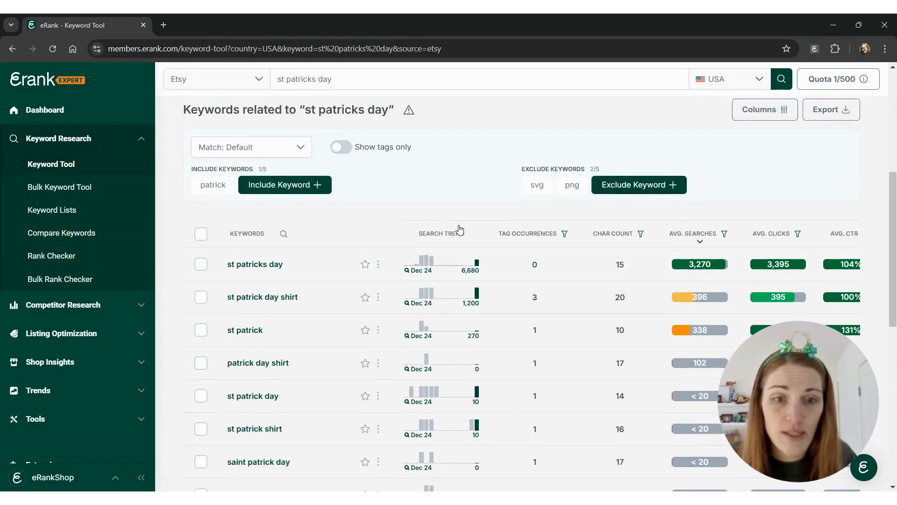
{"action": "mouse_move", "coordinate": [765, 109]}
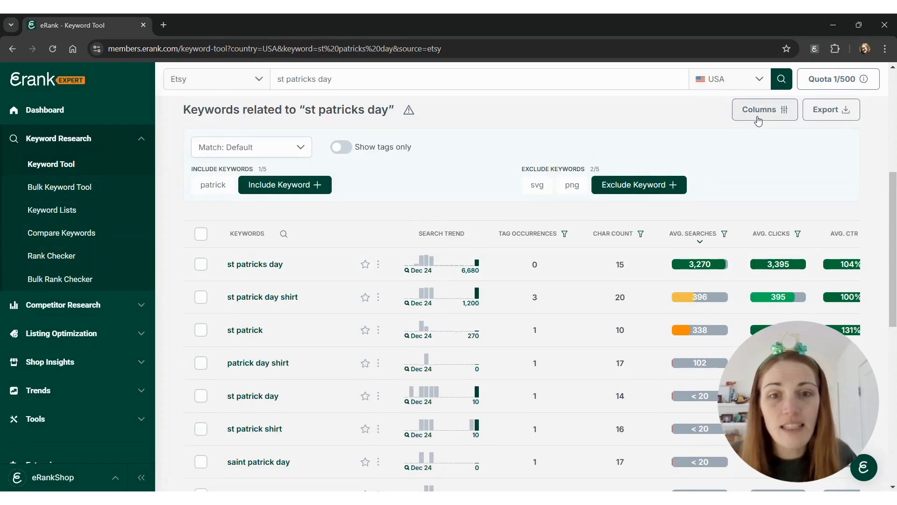
{"action": "scroll", "scroll_direction": "down", "scroll_amount": 3}
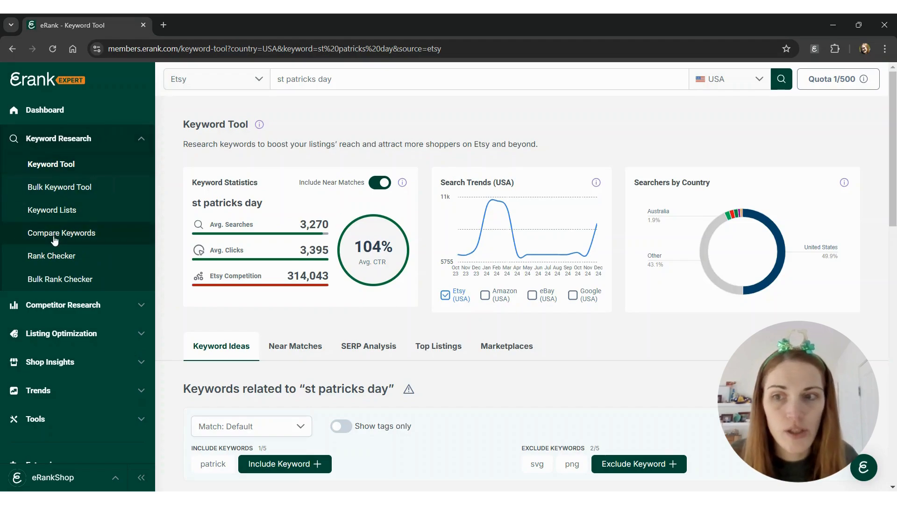
Open Compare Keywords from the Keyword Research sidebar, with four empty slots.
{"action": "left_click", "coordinate": [61, 232]}
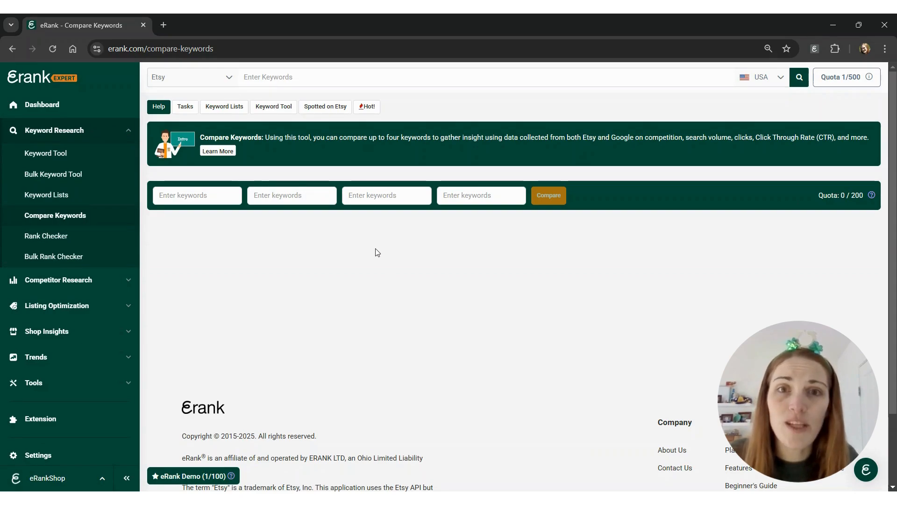
{"action": "mouse_move", "coordinate": [380, 250]}
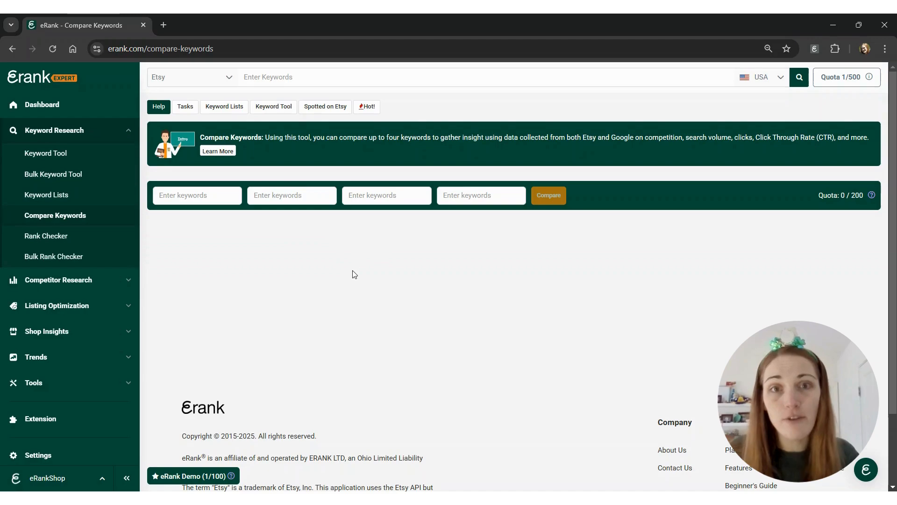
{"action": "left_click", "coordinate": [197, 196]}
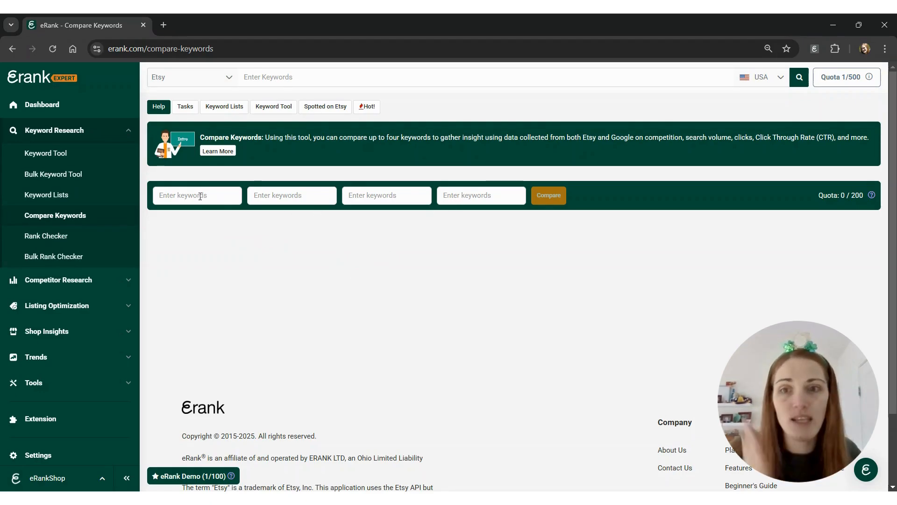
{"action": "mouse_move", "coordinate": [345, 287]}
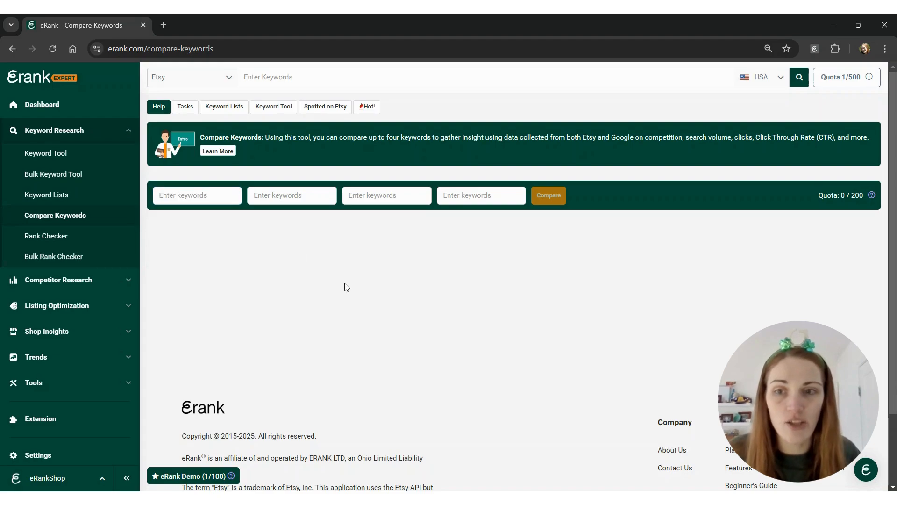
{"action": "mouse_move", "coordinate": [308, 267]}
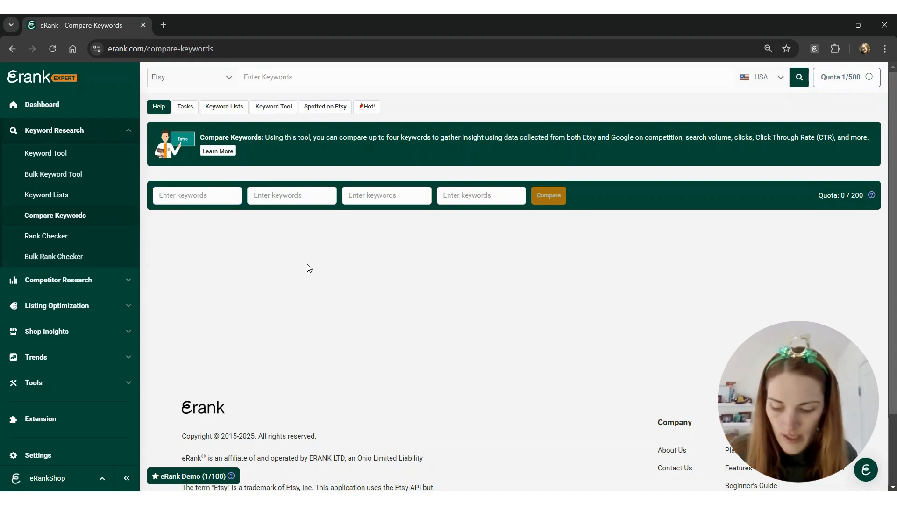
Compare st patricks day, st paddys day, saint patricks day and saint paddys day on the trend chart.
{"action": "type", "text": "st patricks d"}
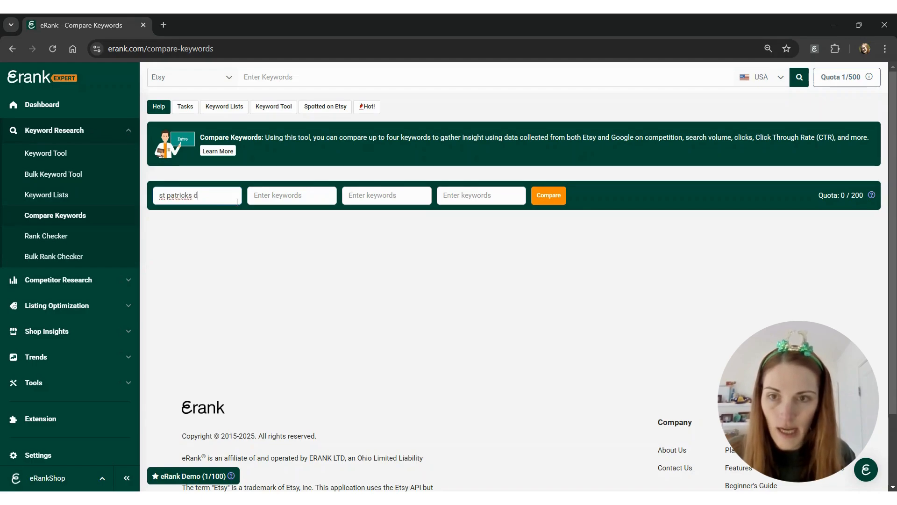
{"action": "type", "text": "st paddys day"}
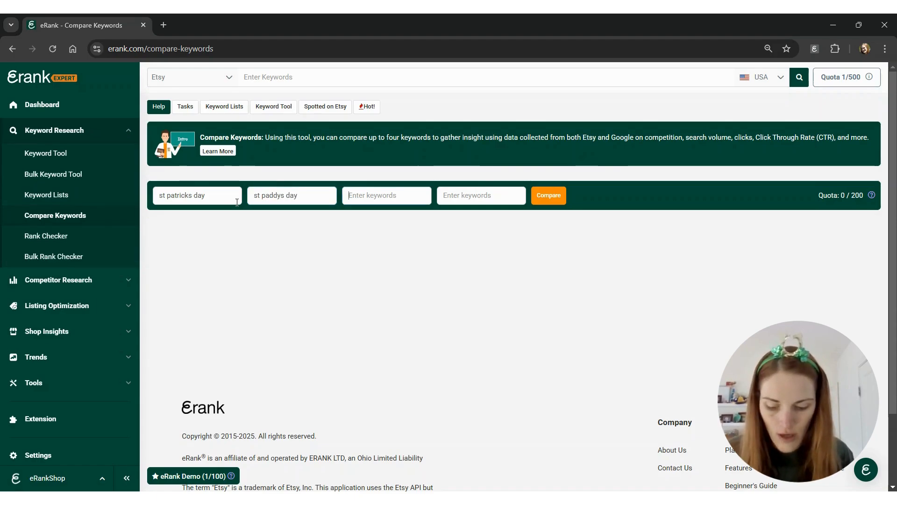
{"action": "type", "text": "saint patricks day"}
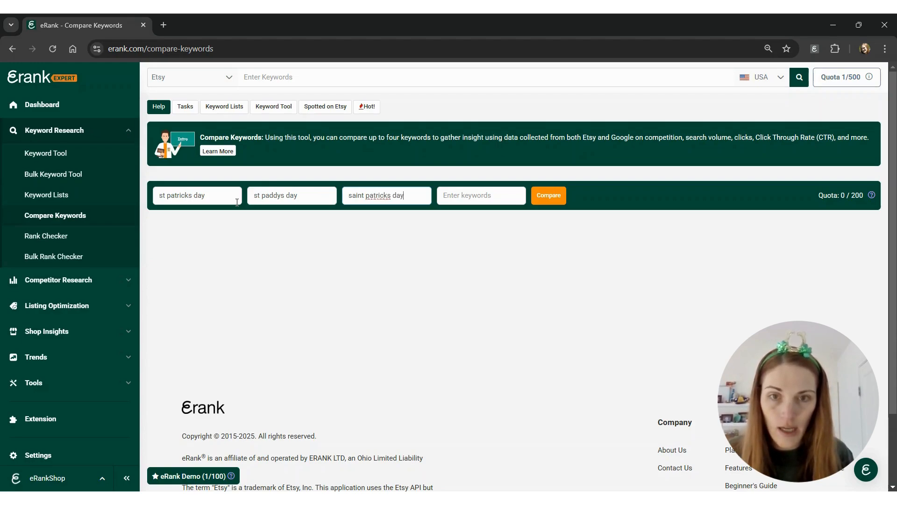
{"action": "type", "text": "saint paddys day"}
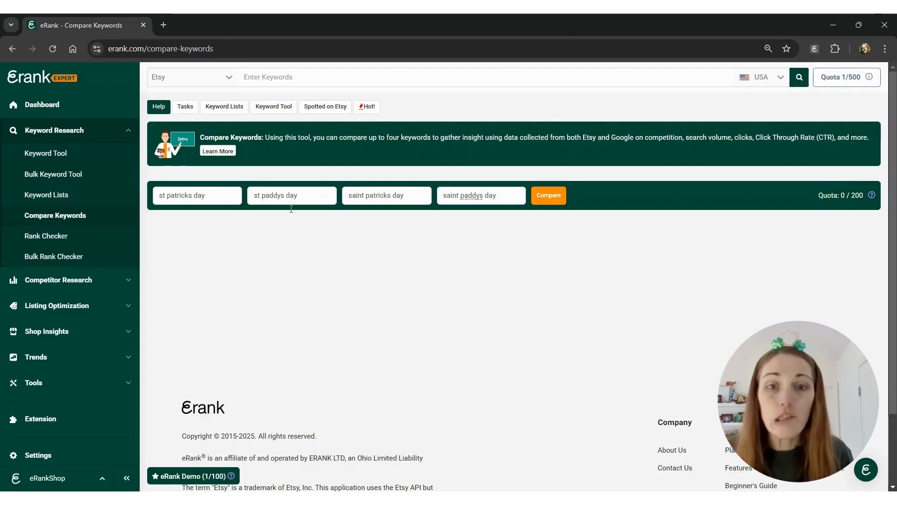
{"action": "left_click", "coordinate": [547, 196]}
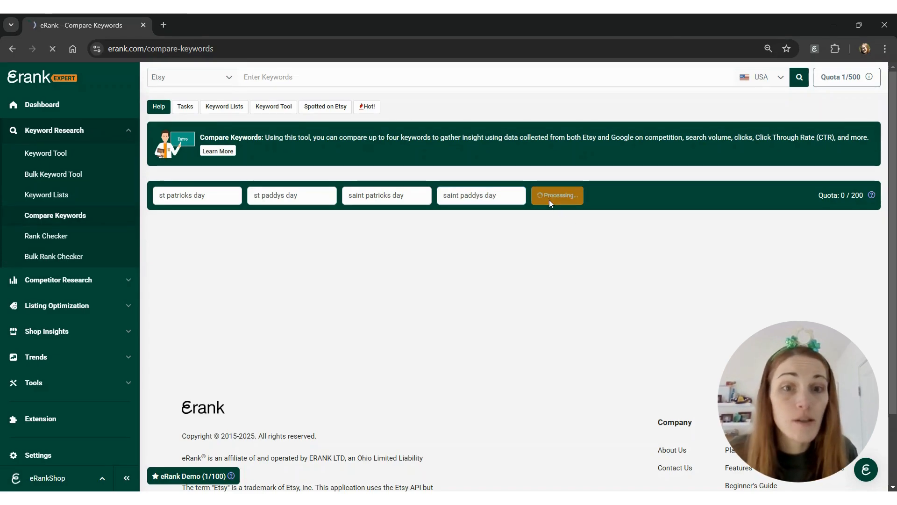
{"action": "left_click", "coordinate": [556, 196]}
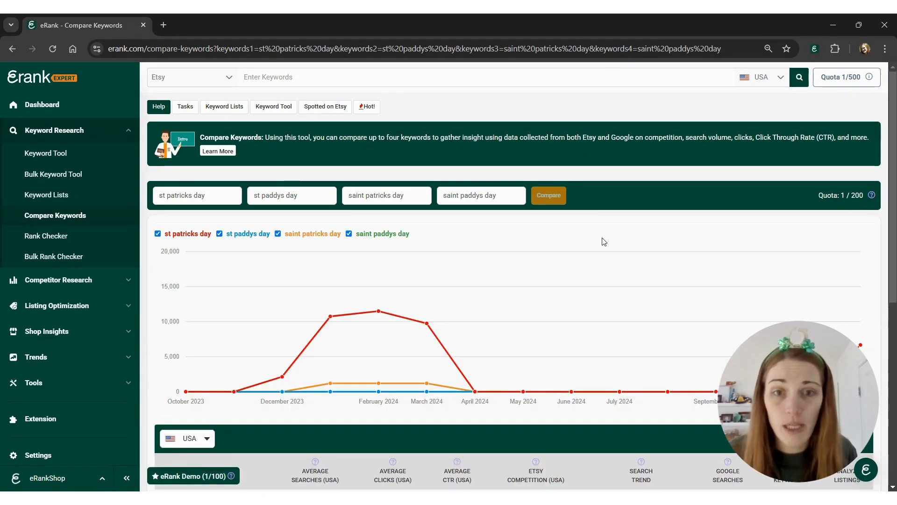
{"action": "mouse_move", "coordinate": [516, 392]}
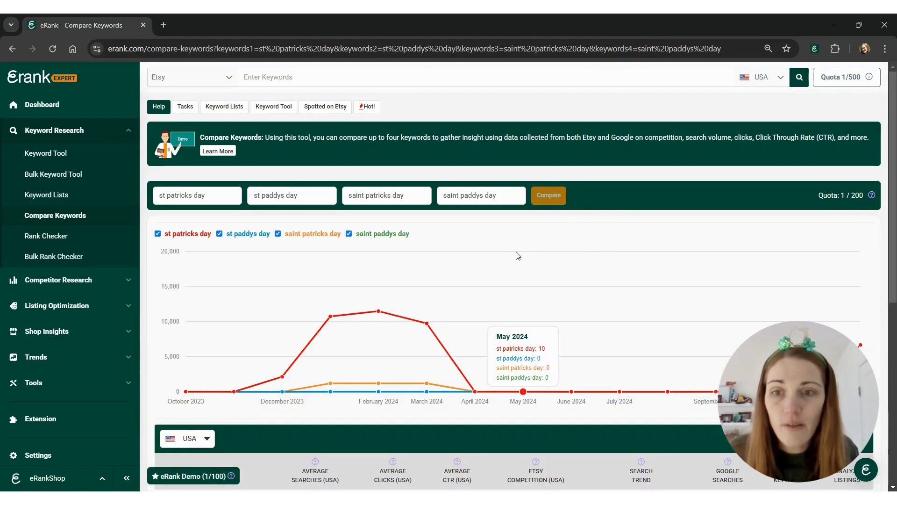
{"action": "scroll", "scroll_direction": "down", "scroll_amount": 3}
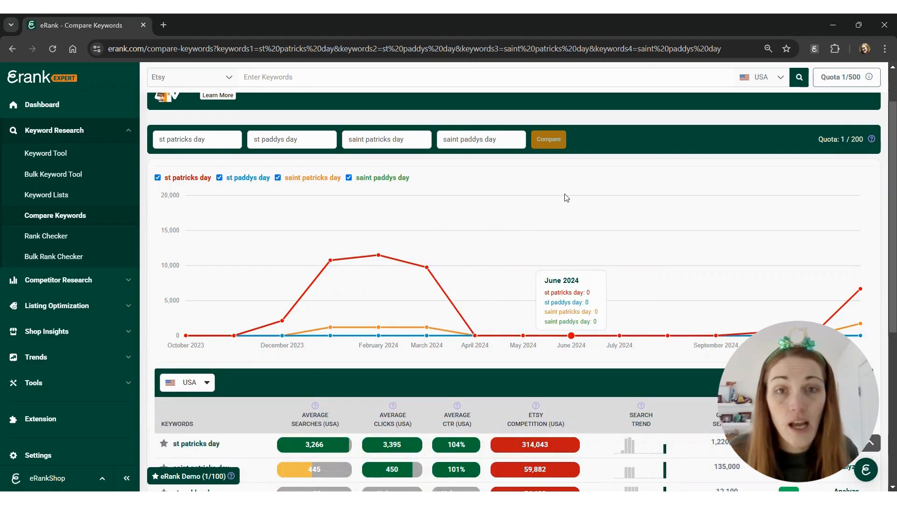
{"action": "mouse_move", "coordinate": [377, 254]}
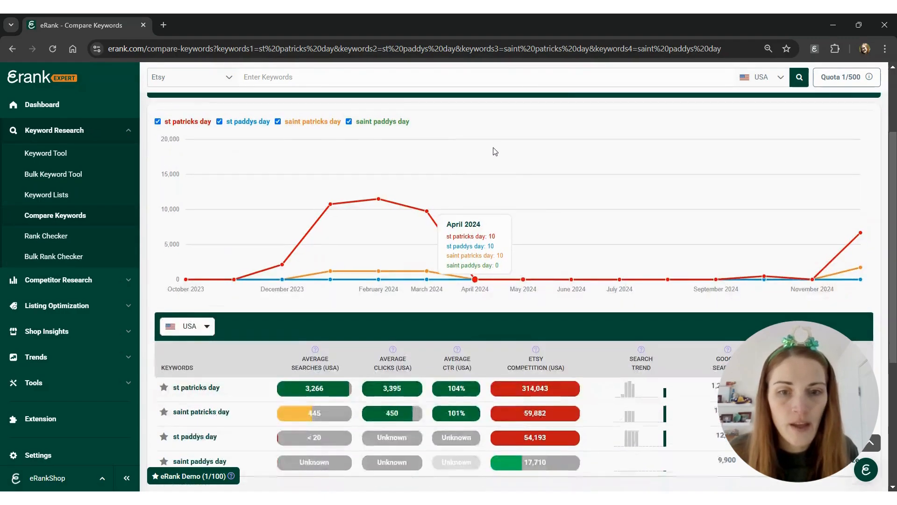
{"action": "scroll", "scroll_direction": "down", "scroll_amount": 3}
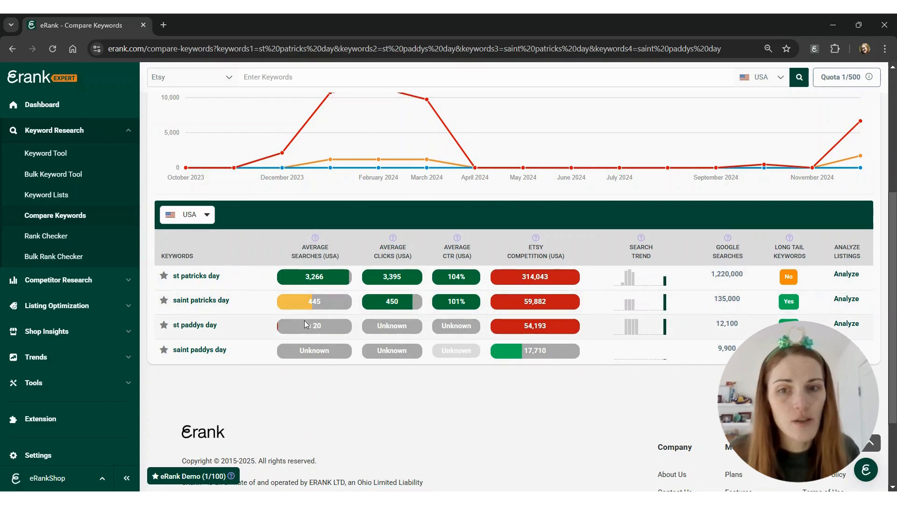
{"action": "mouse_move", "coordinate": [449, 264]}
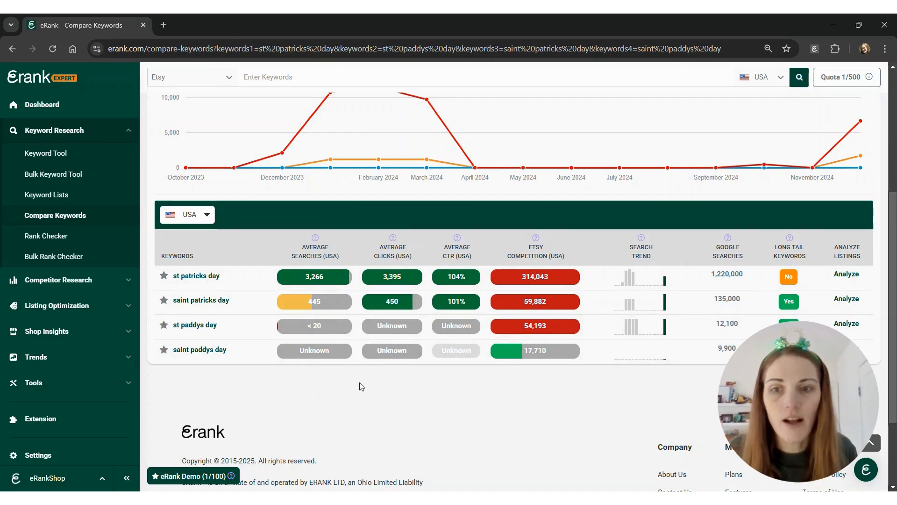
{"action": "scroll", "scroll_direction": "down", "scroll_amount": 3}
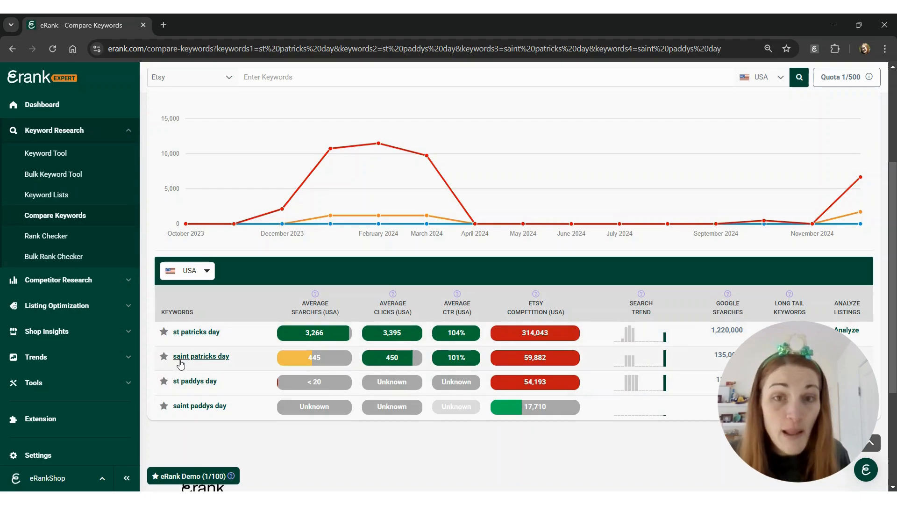
{"action": "mouse_move", "coordinate": [314, 329]}
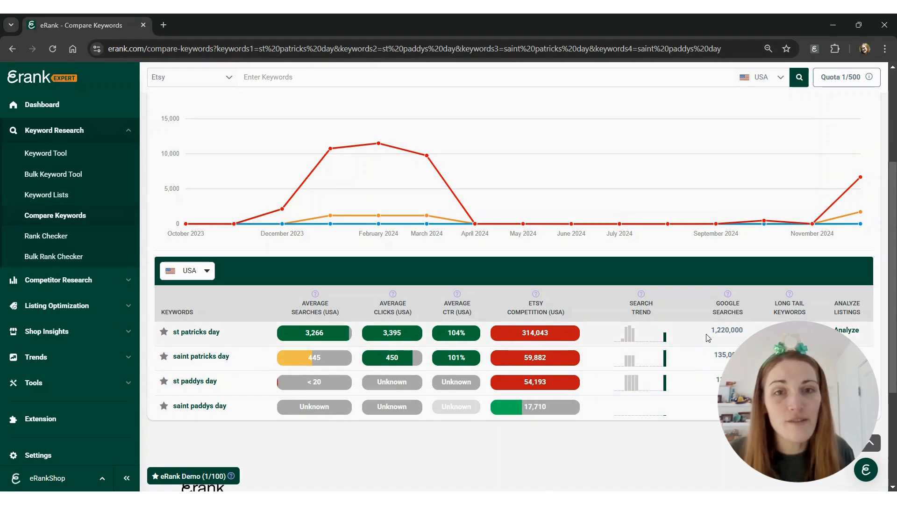
{"action": "mouse_move", "coordinate": [696, 334]}
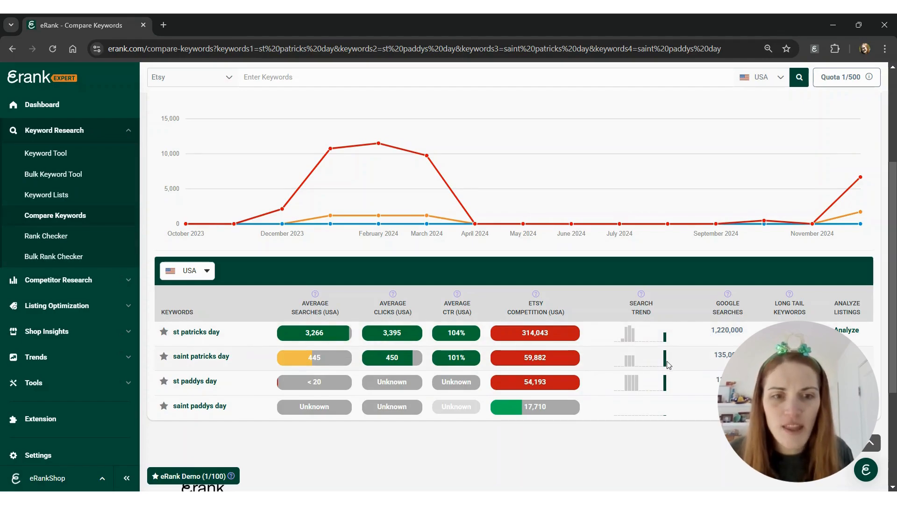
{"action": "mouse_move", "coordinate": [624, 363]}
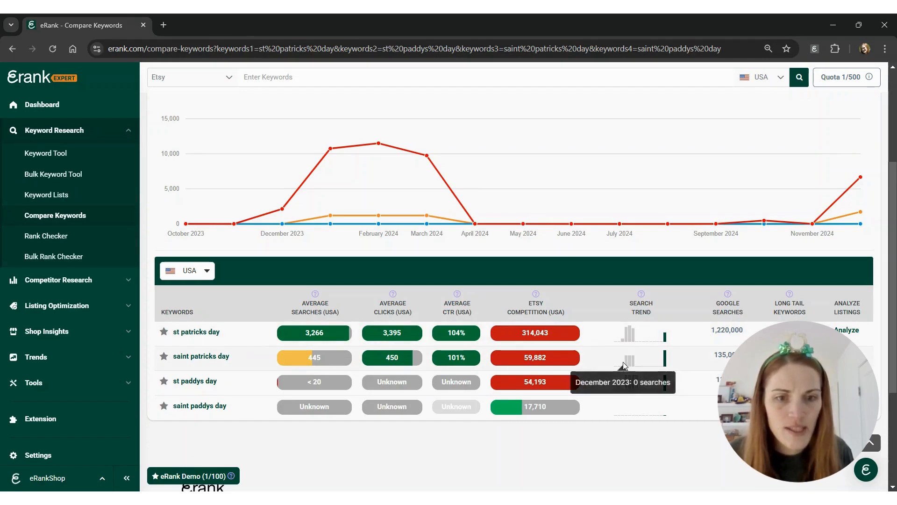
{"action": "mouse_move", "coordinate": [629, 358]}
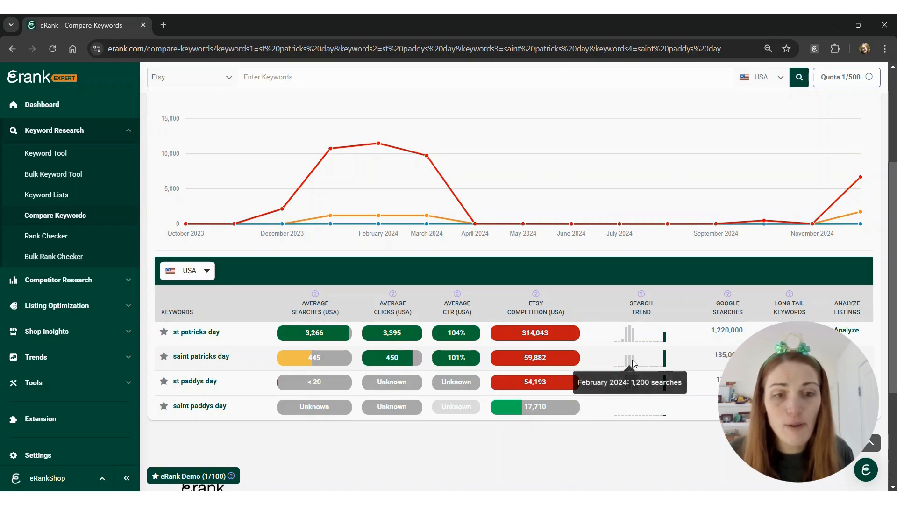
{"action": "mouse_move", "coordinate": [634, 360]}
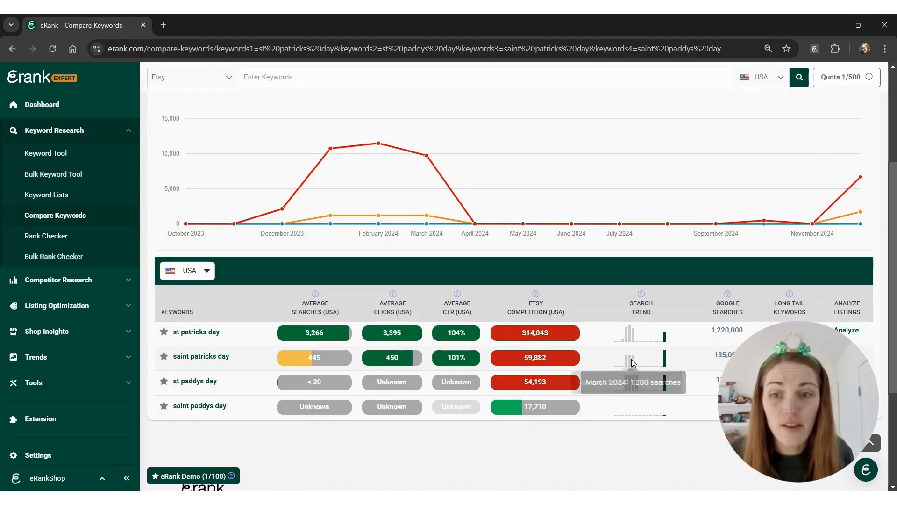
{"action": "mouse_move", "coordinate": [641, 363]}
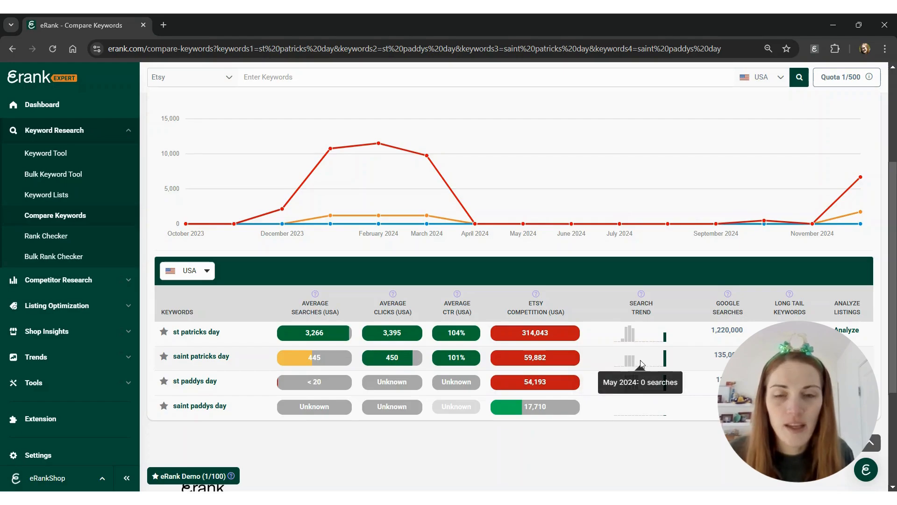